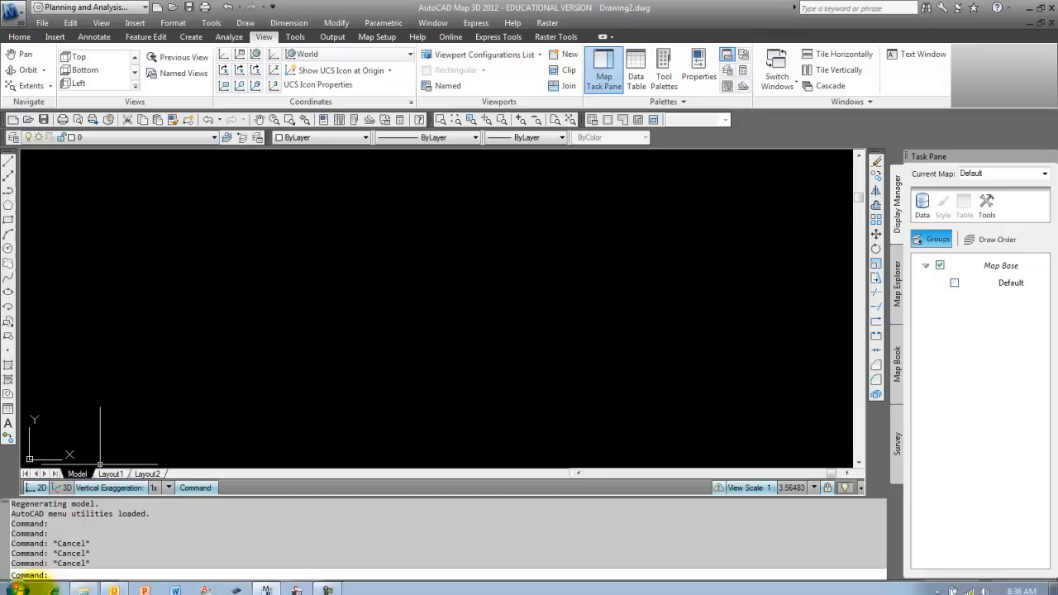
# Expand All Programs in the Start menu to browse installed programs and folders
pyautogui.click(12, 587)
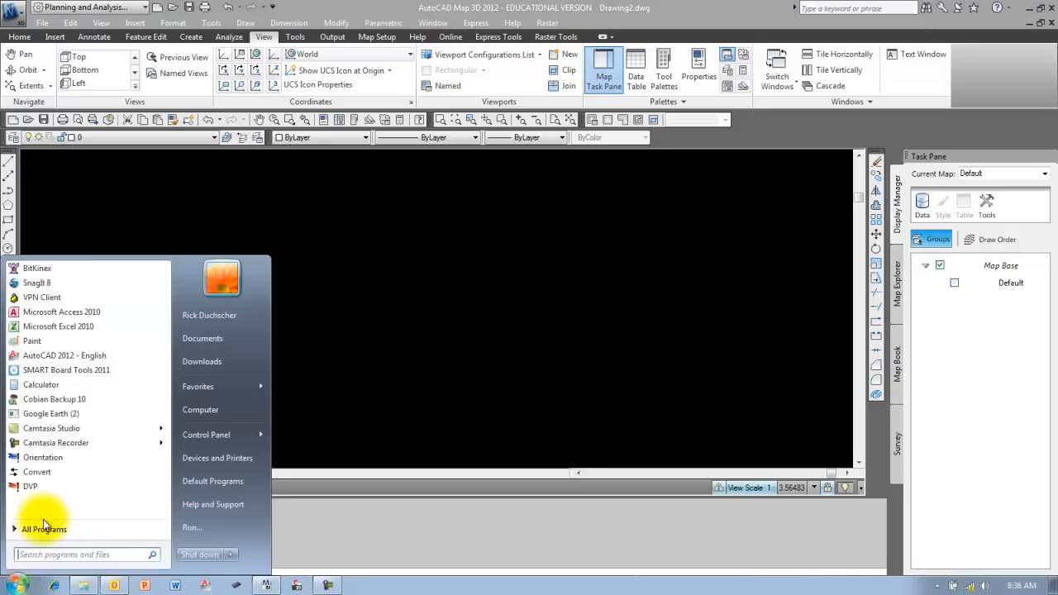
pyautogui.click(43, 529)
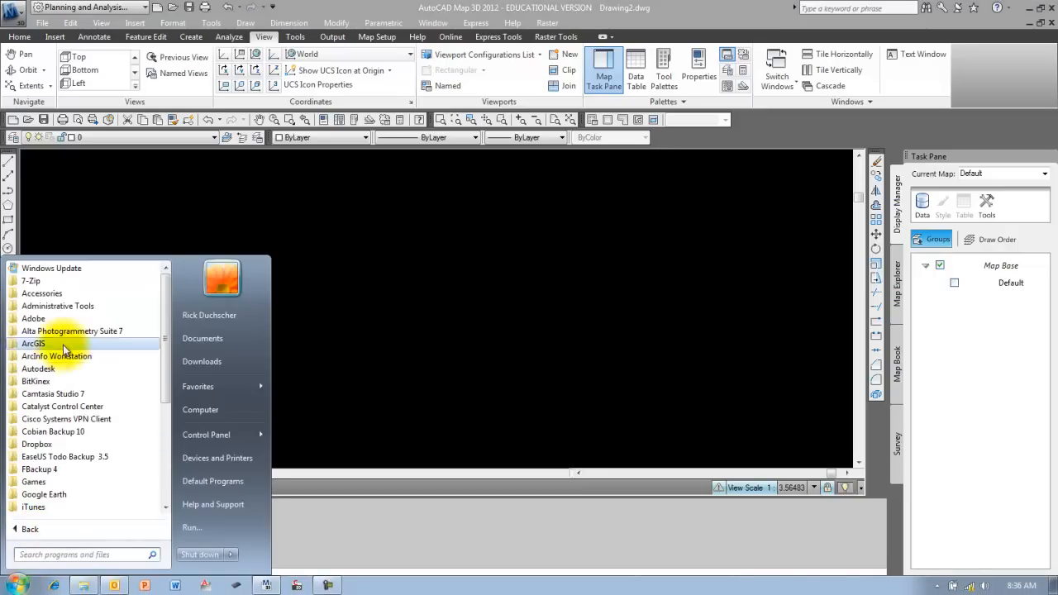
pyautogui.click(38, 368)
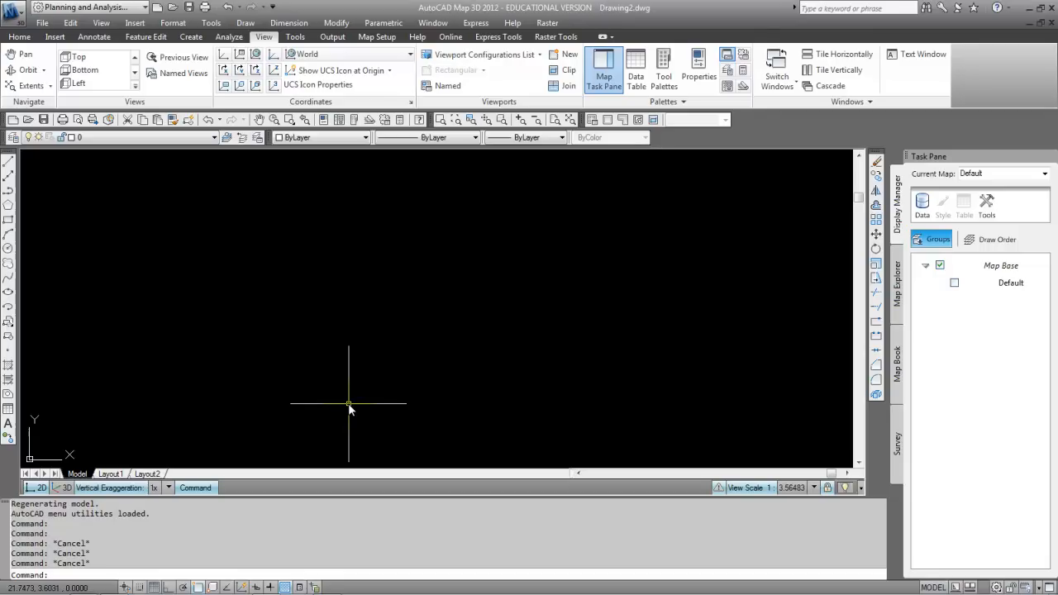
pyautogui.moveTo(156, 185)
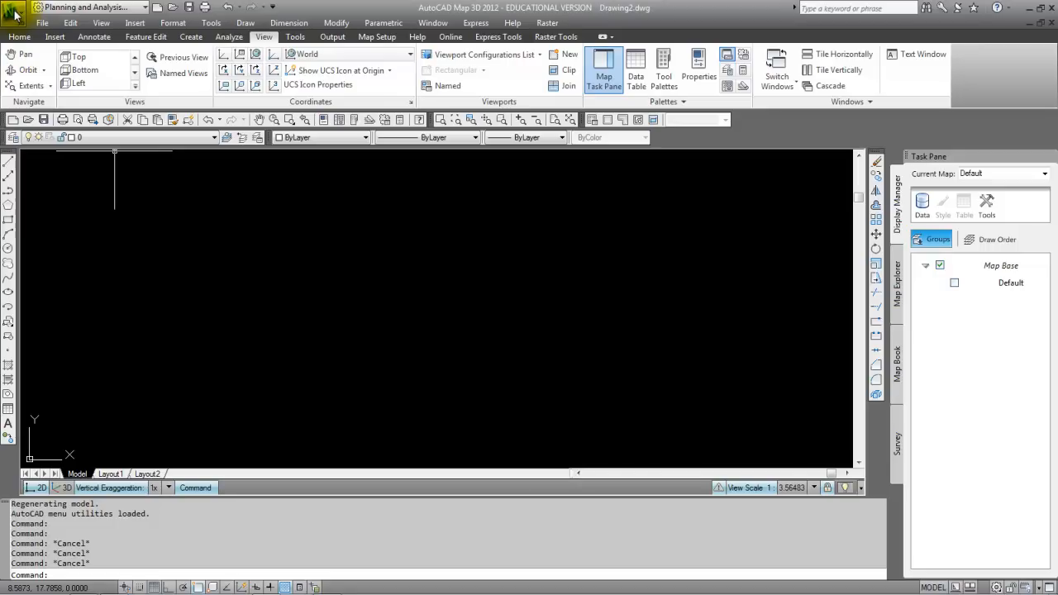
# Show the application menu with file commands and recent drawings
pyautogui.click(15, 10)
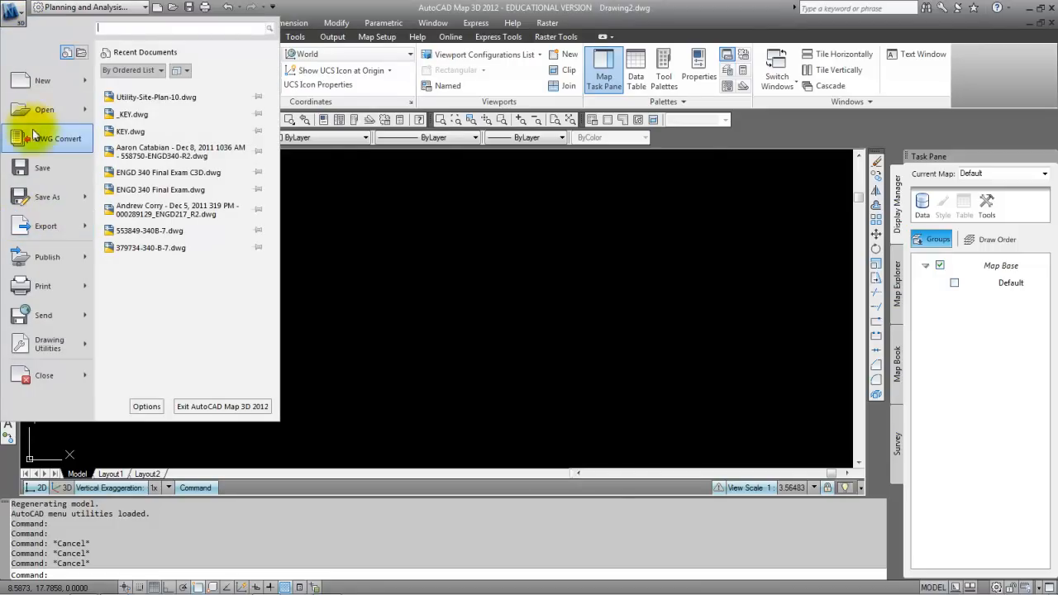
# Review the Options dialog's System and Display settings, then cancel without changes
pyautogui.click(46, 256)
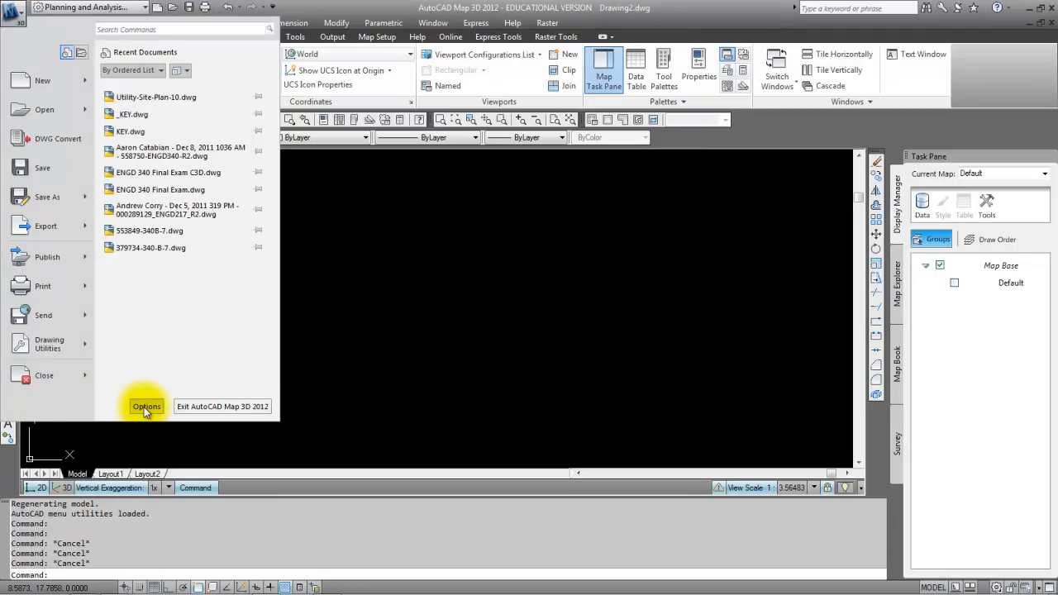
pyautogui.click(145, 406)
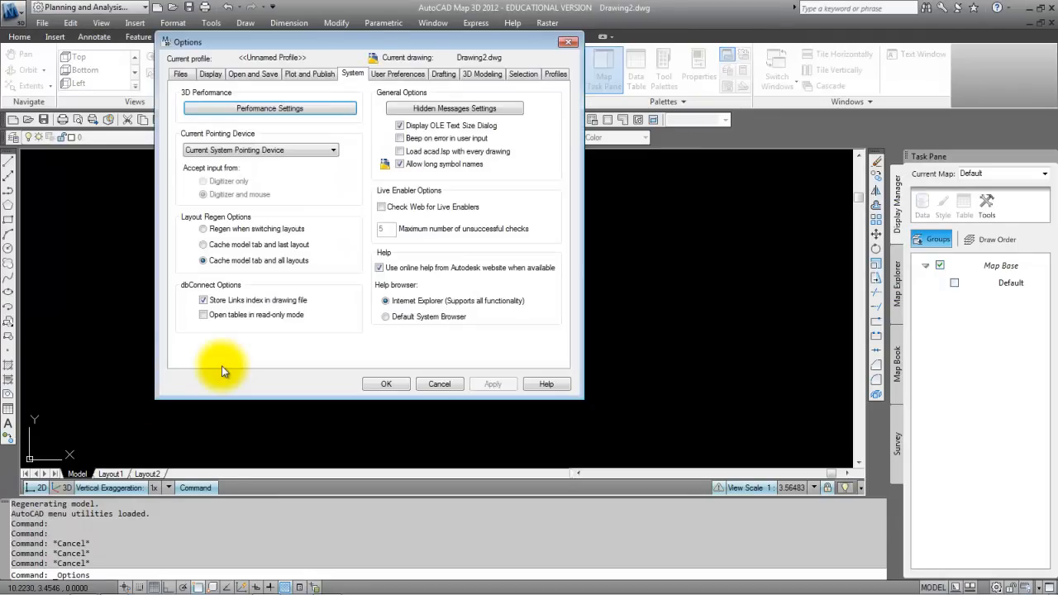
pyautogui.click(309, 72)
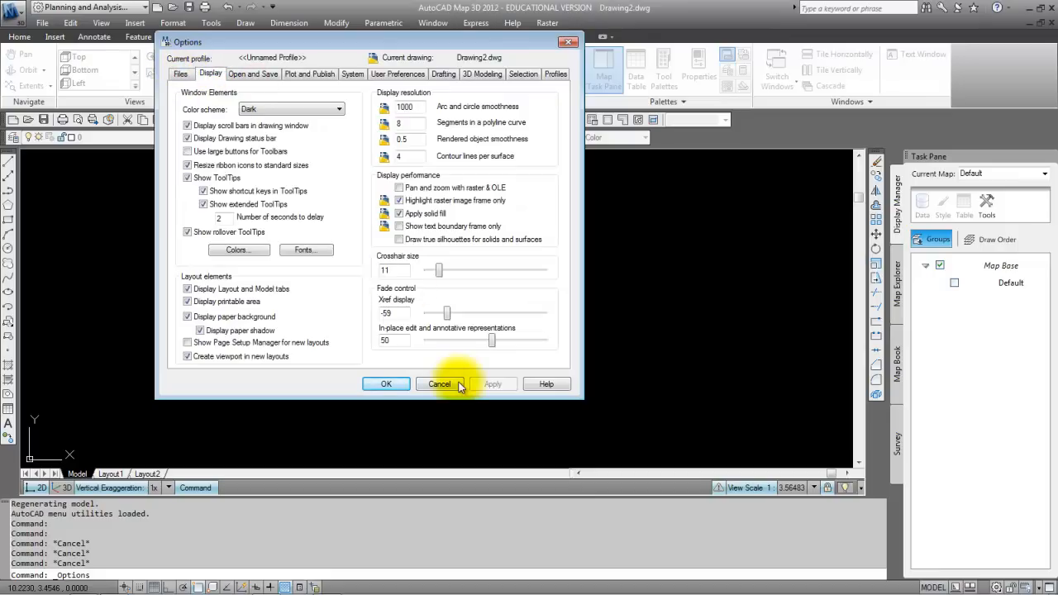
pyautogui.click(440, 384)
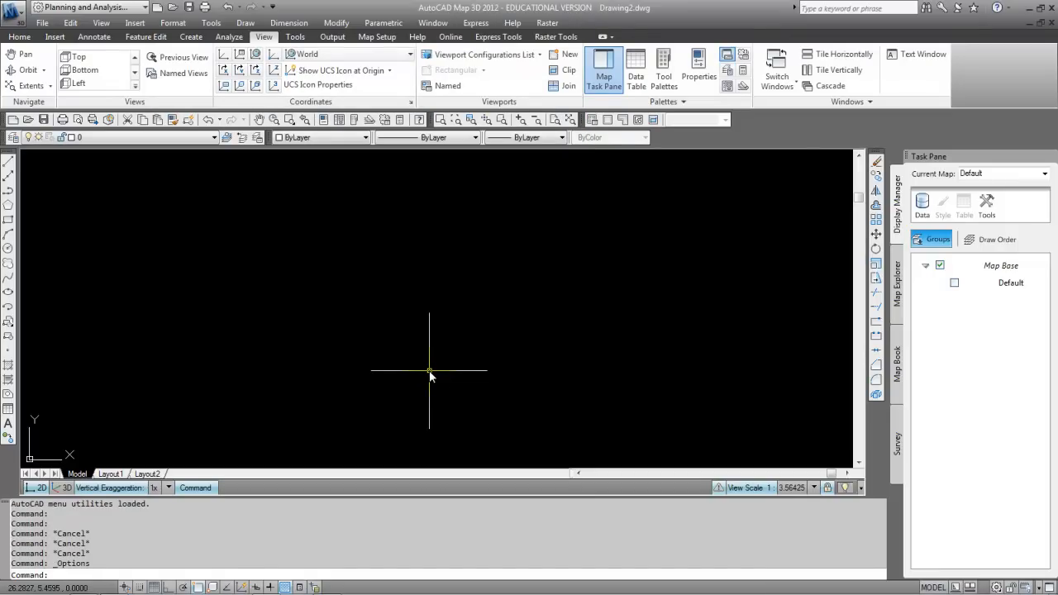
pyautogui.moveTo(93, 173)
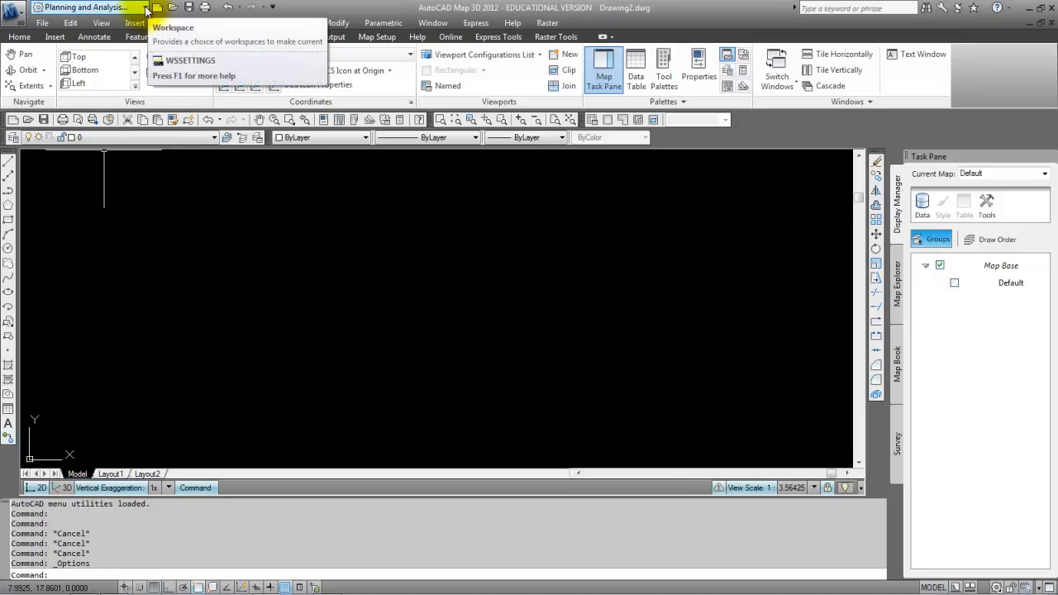
# Choose 2D Drafting Workspace from the Quick Access workspace list
pyautogui.click(145, 7)
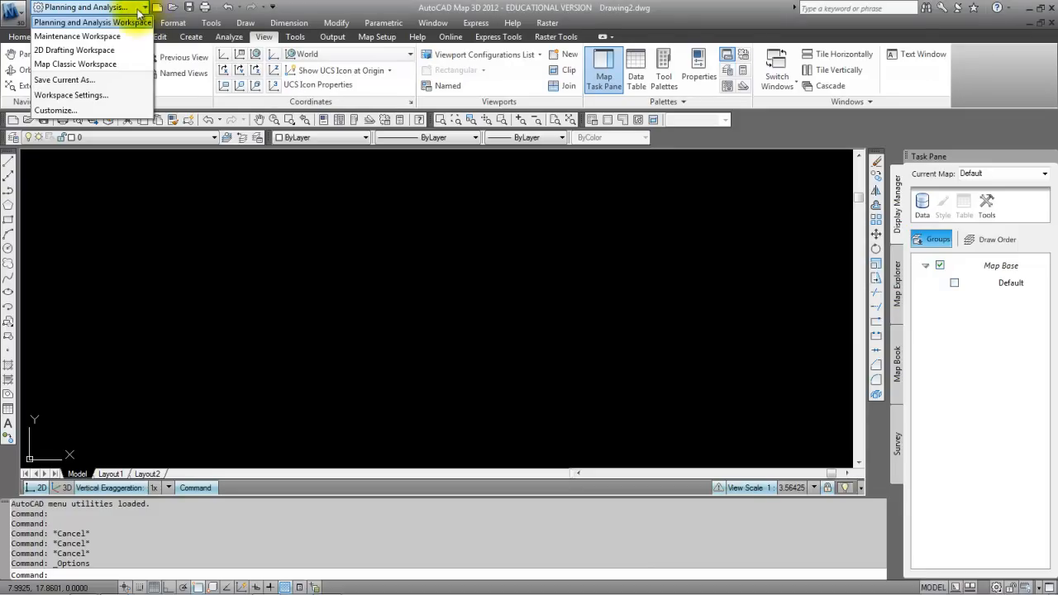
pyautogui.moveTo(93, 23)
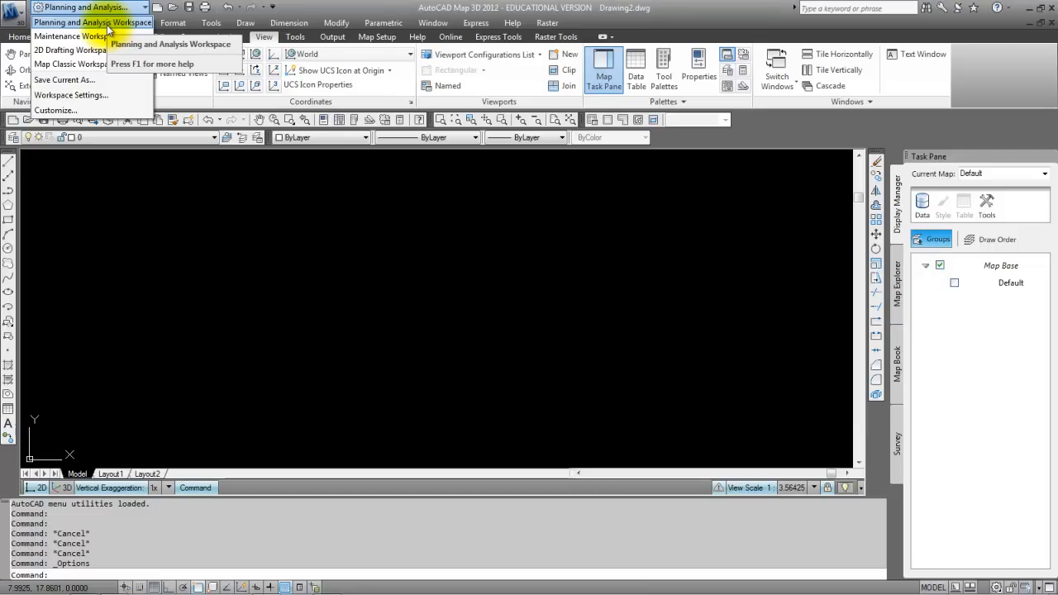
pyautogui.moveTo(73, 50)
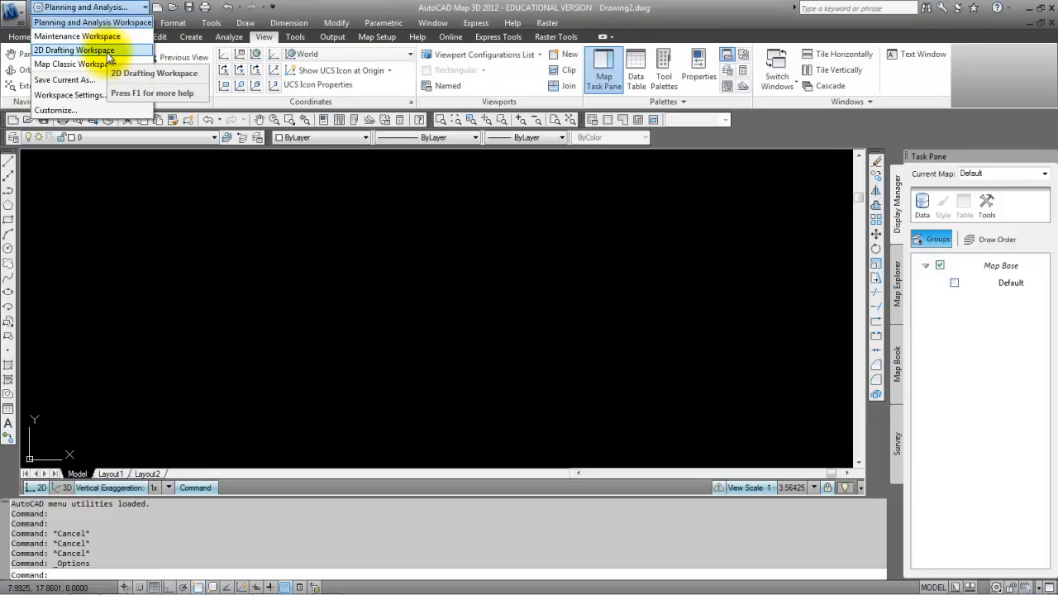
pyautogui.click(73, 50)
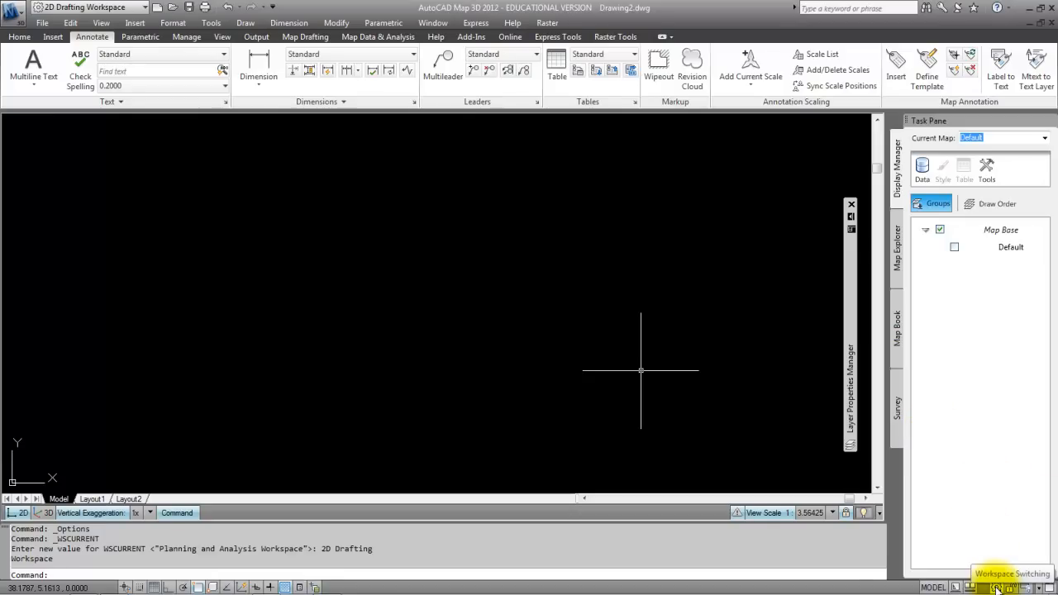
pyautogui.click(1001, 586)
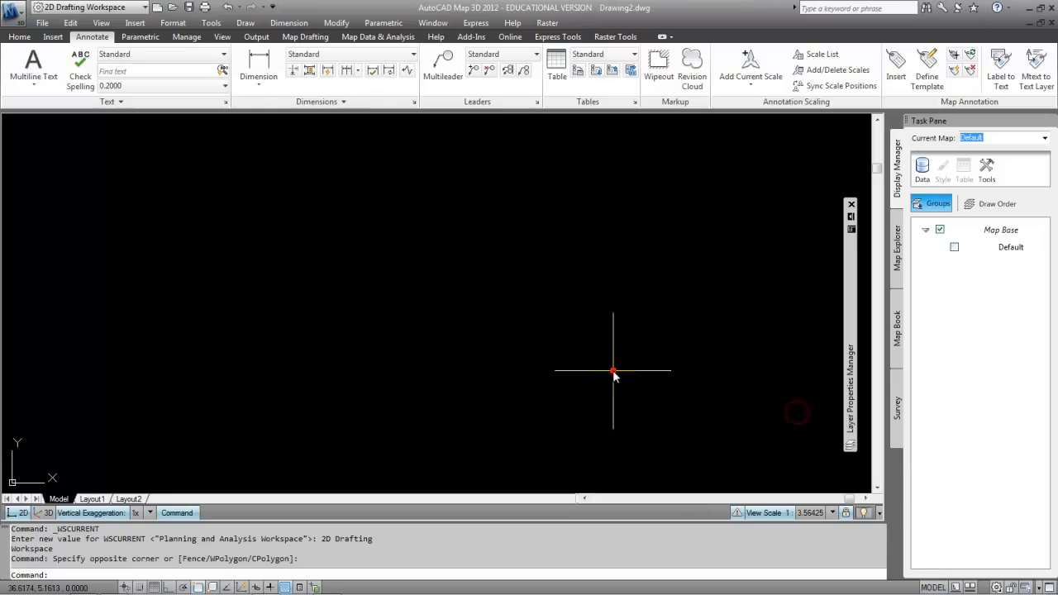
pyautogui.moveTo(370, 205)
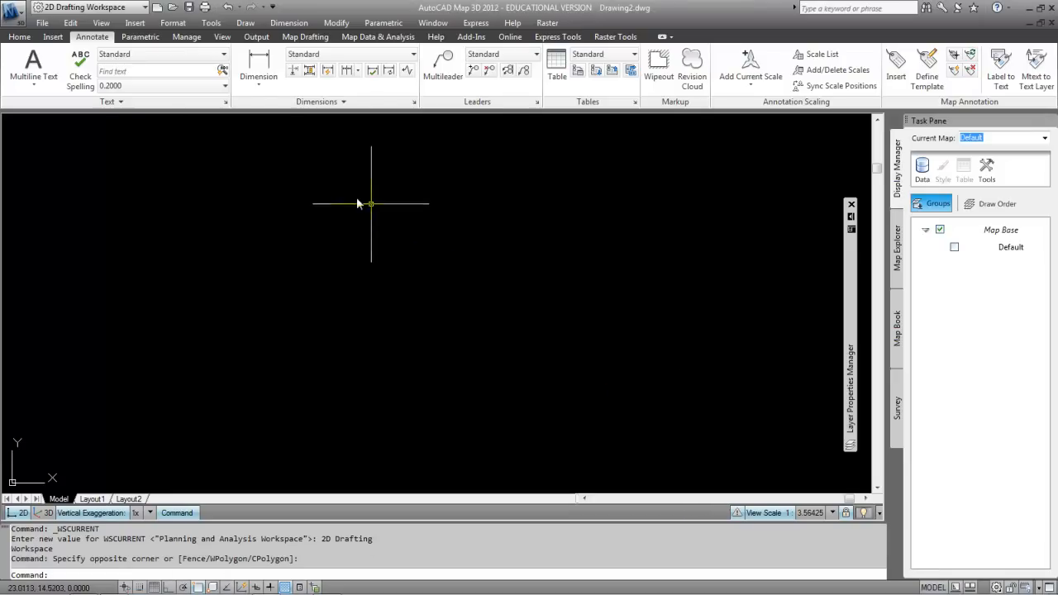
pyautogui.click(172, 23)
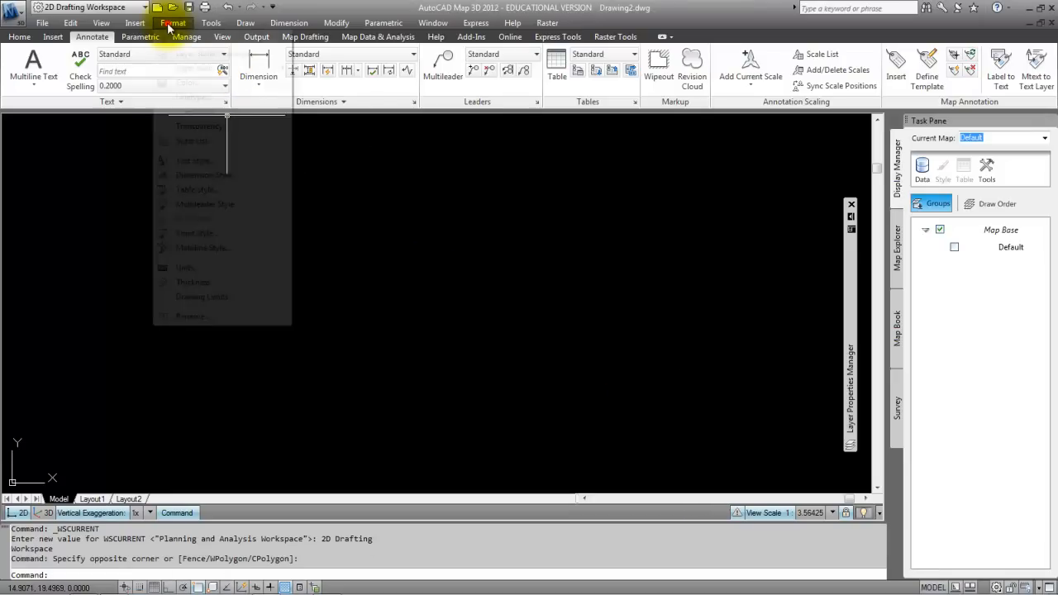
pyautogui.click(100, 24)
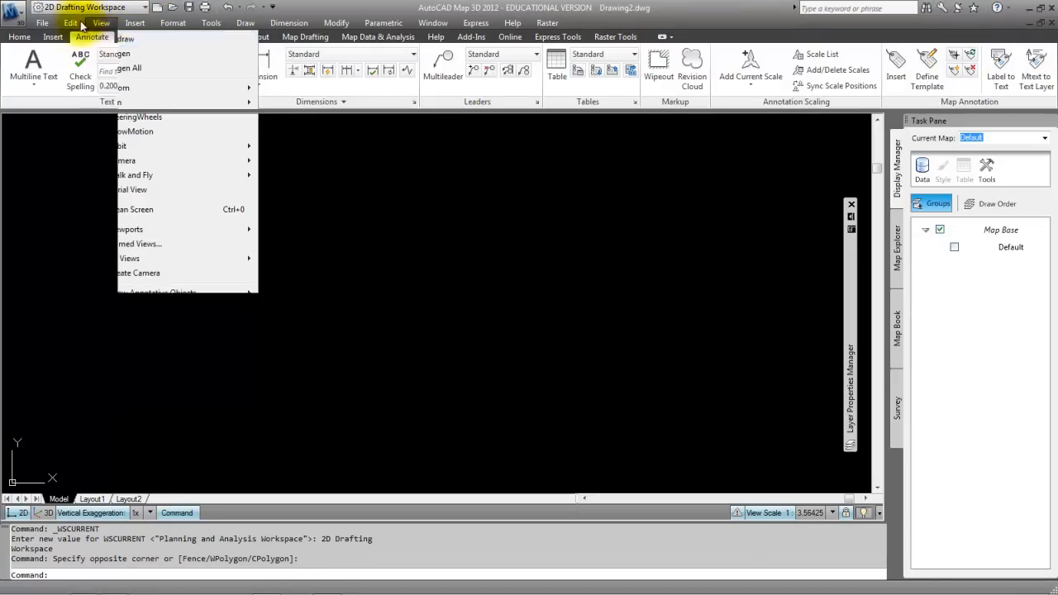
pyautogui.click(212, 23)
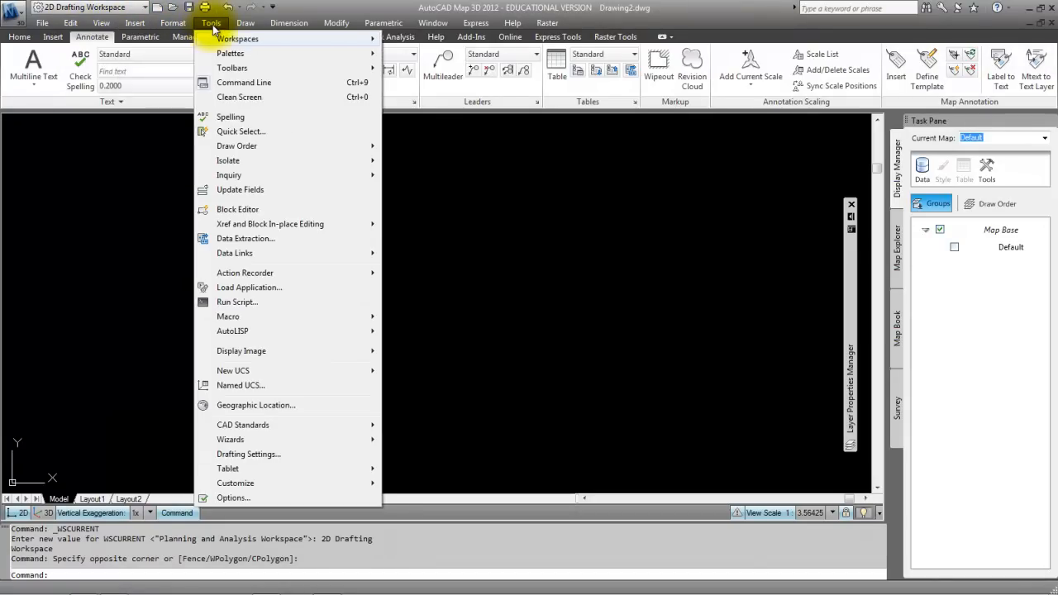
pyautogui.click(336, 23)
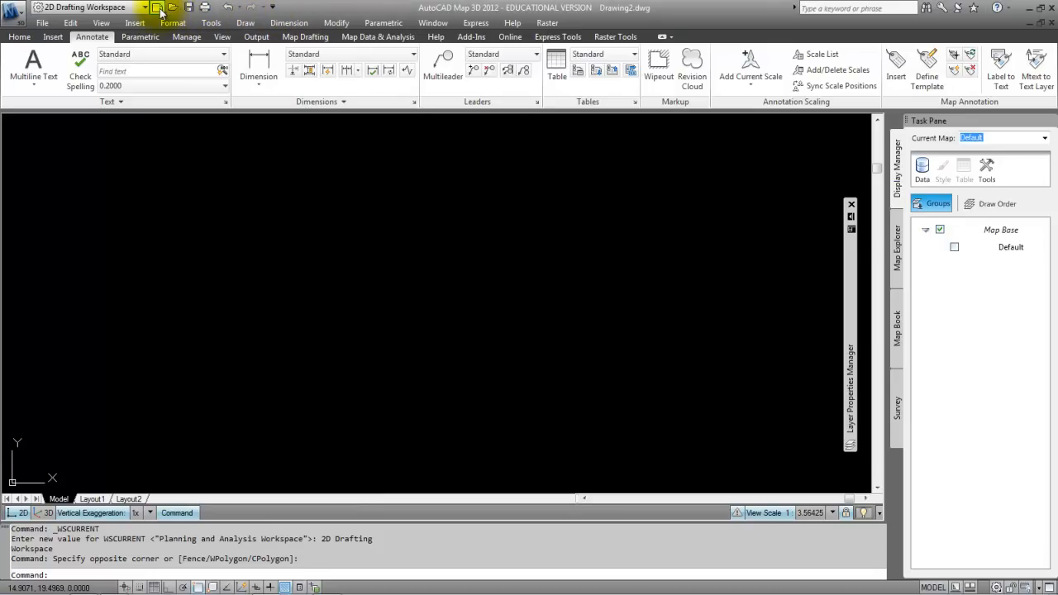
pyautogui.click(274, 10)
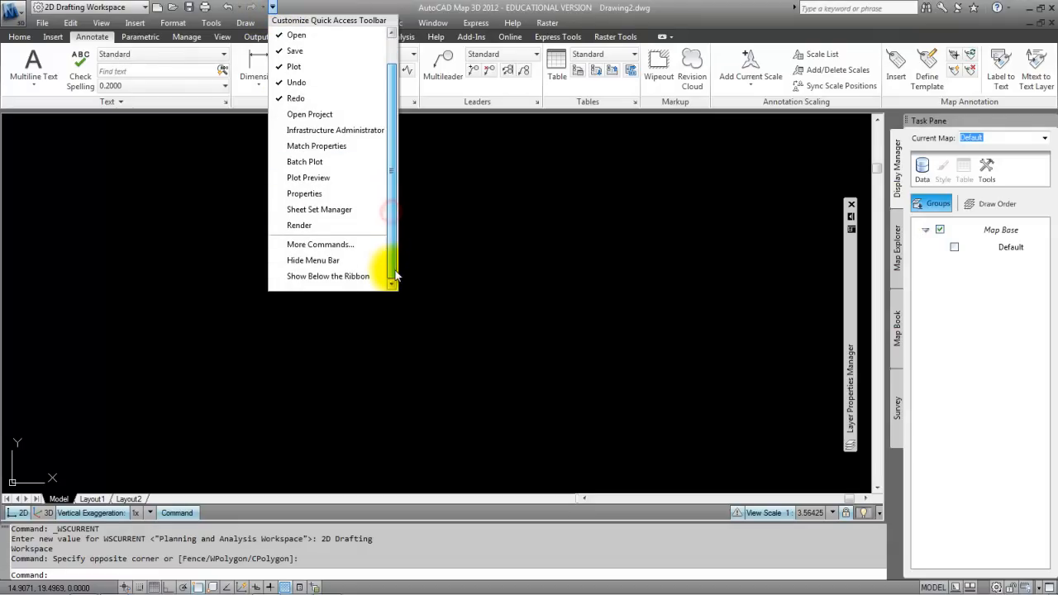
pyautogui.moveTo(312, 261)
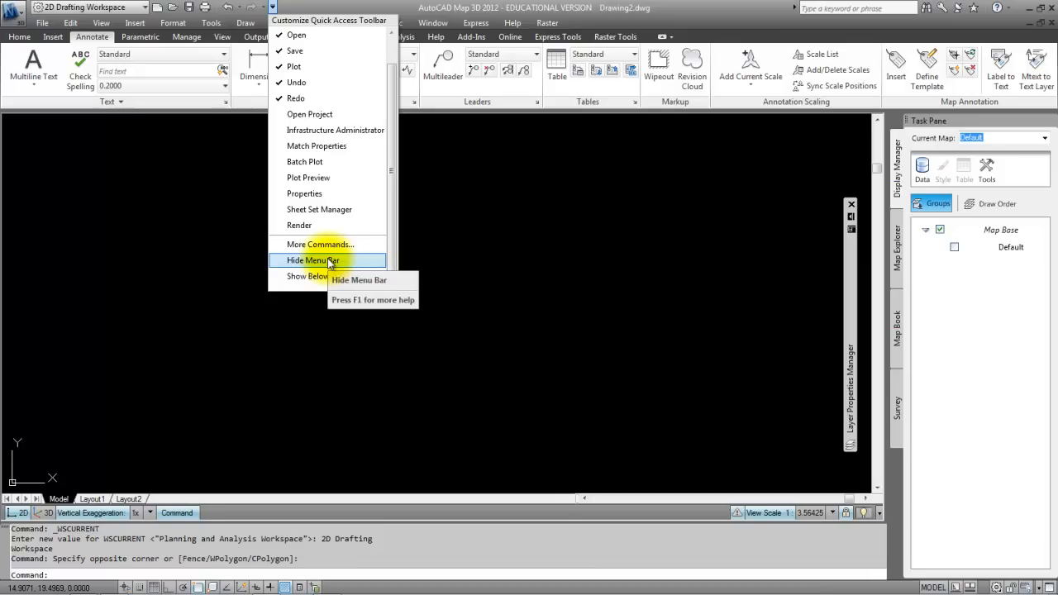
pyautogui.moveTo(129, 198)
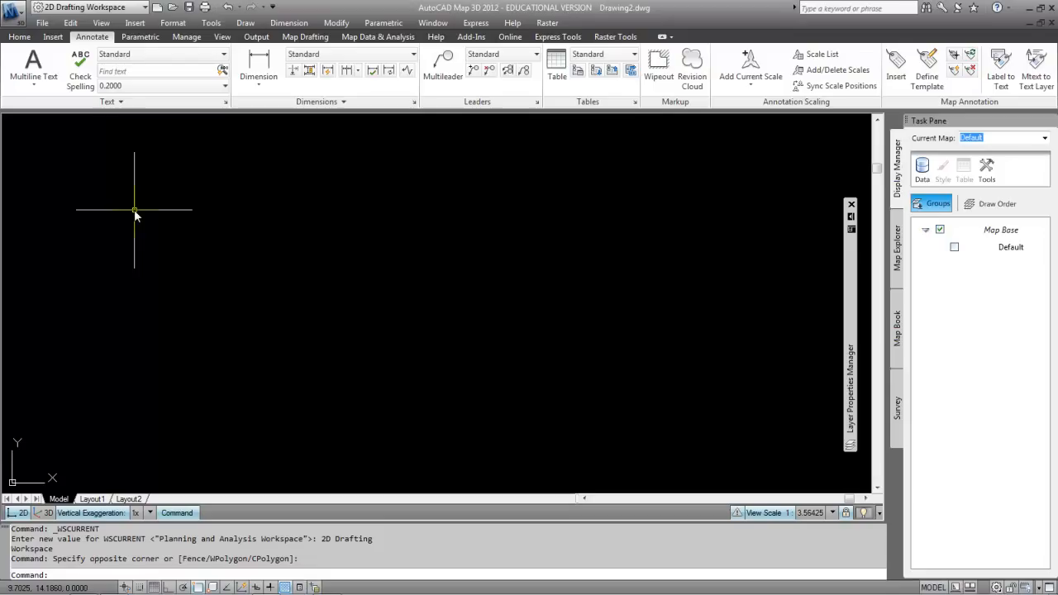
pyautogui.moveTo(718, 178)
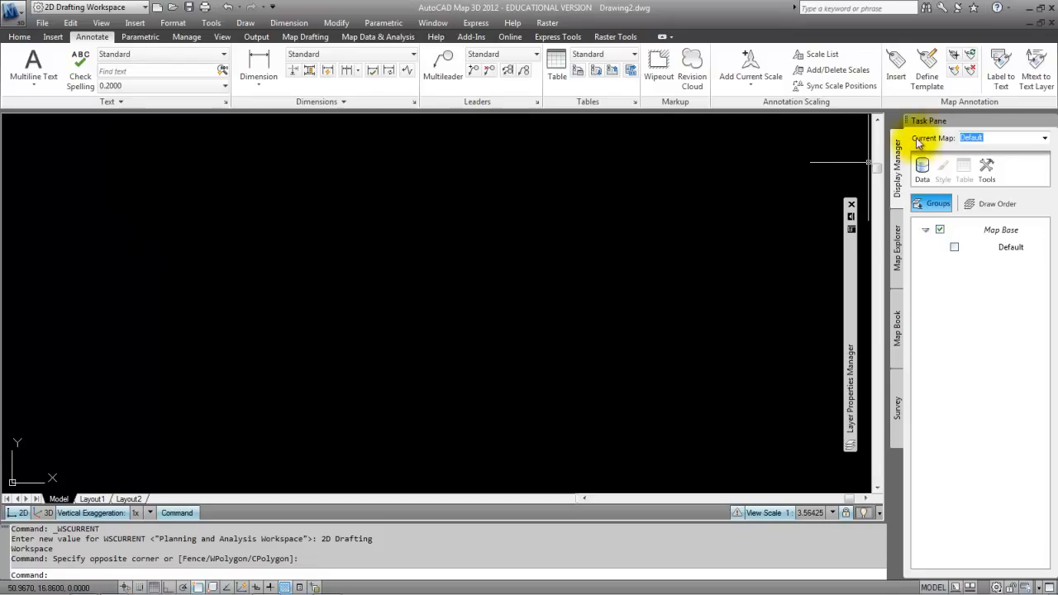
pyautogui.moveTo(909, 146)
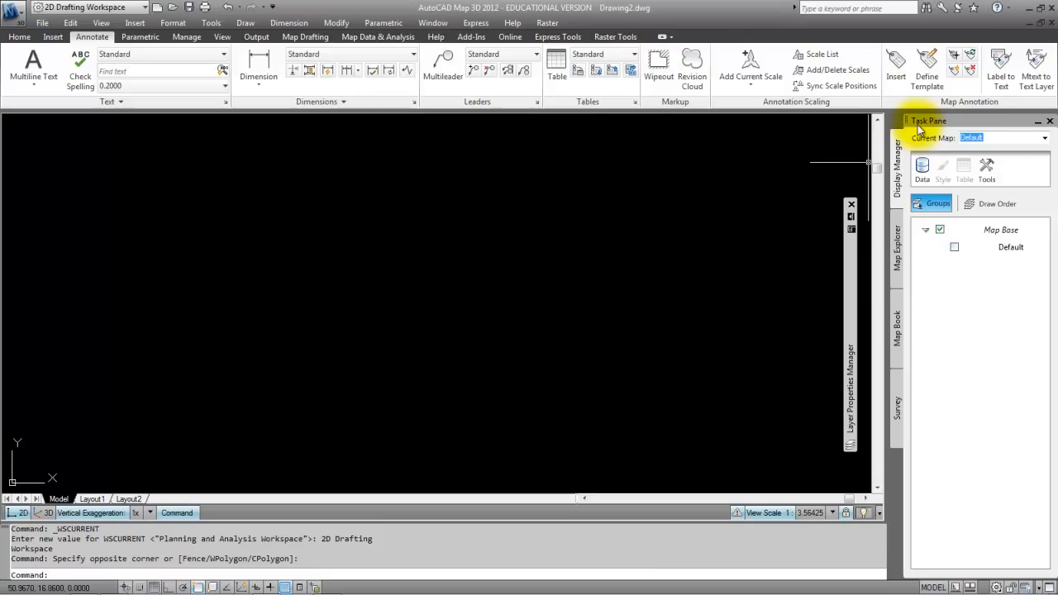
pyautogui.moveTo(939, 124)
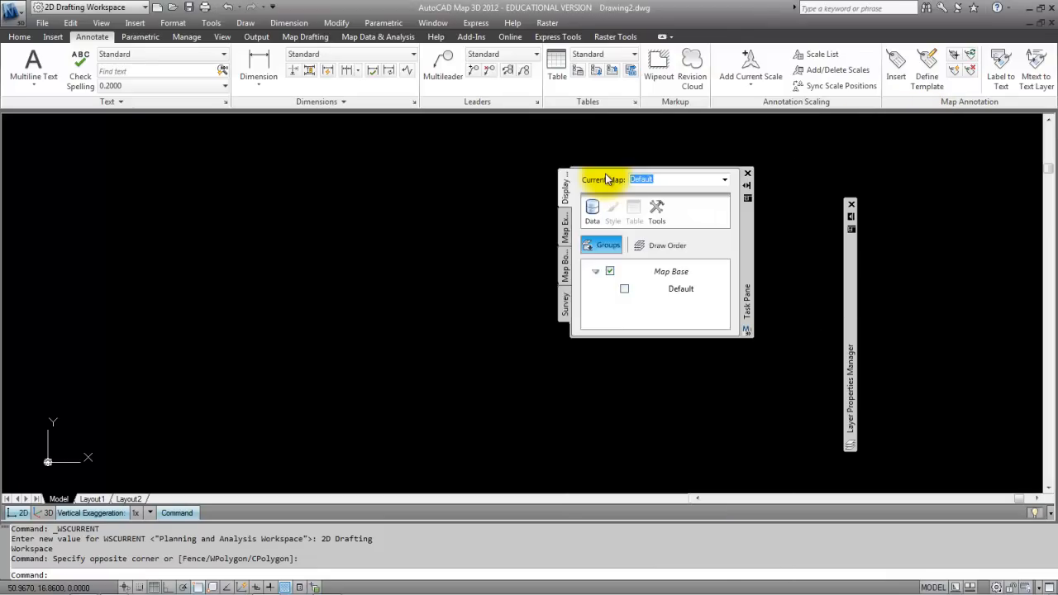
# Anchor the floating task pane to the right and show its Map Explorer page
pyautogui.rightClick(747, 239)
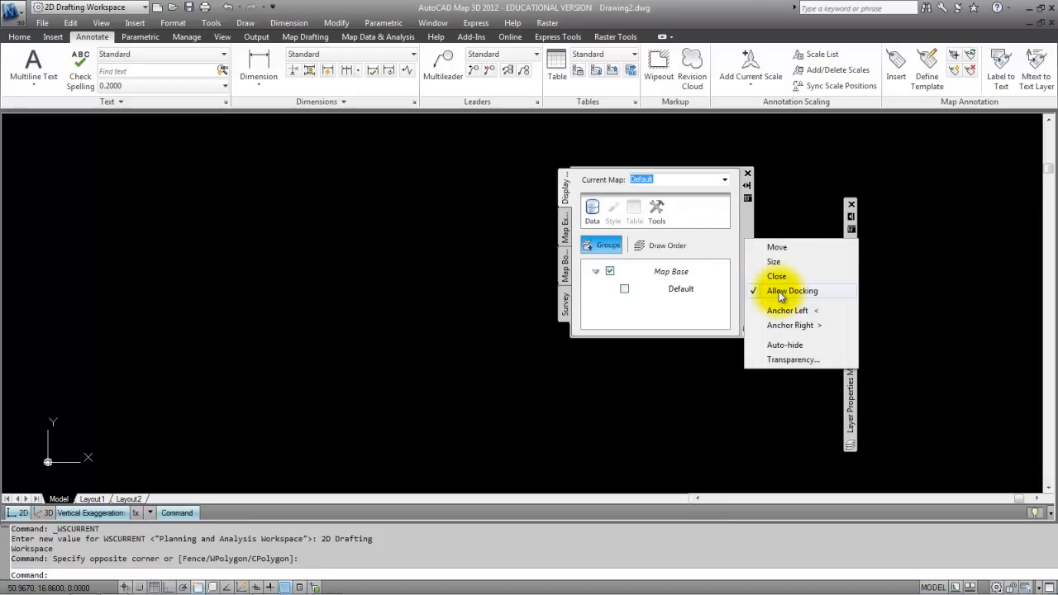
pyautogui.moveTo(783, 350)
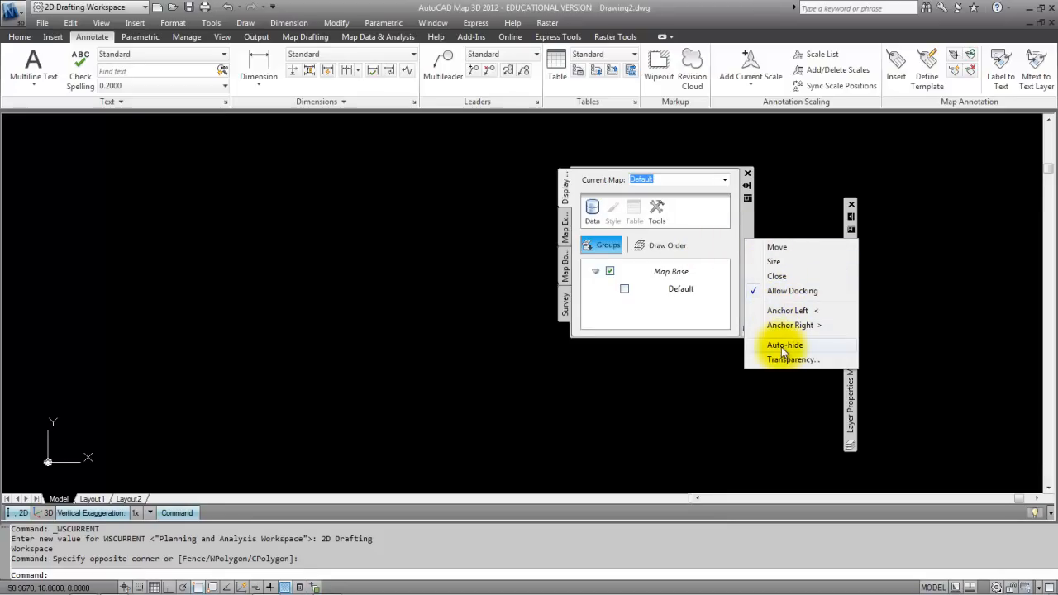
pyautogui.moveTo(748, 228)
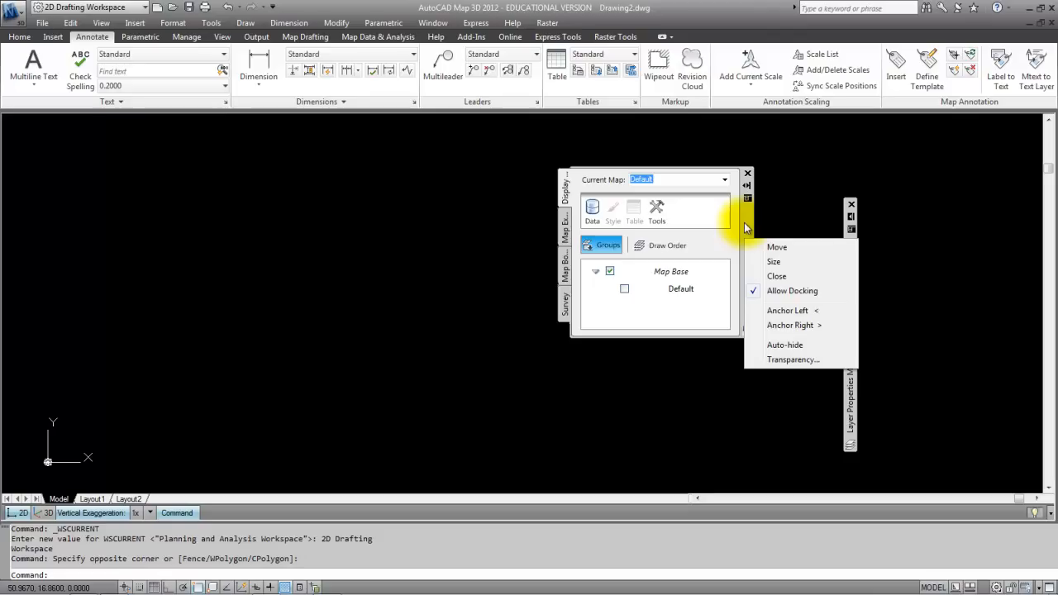
pyautogui.click(776, 276)
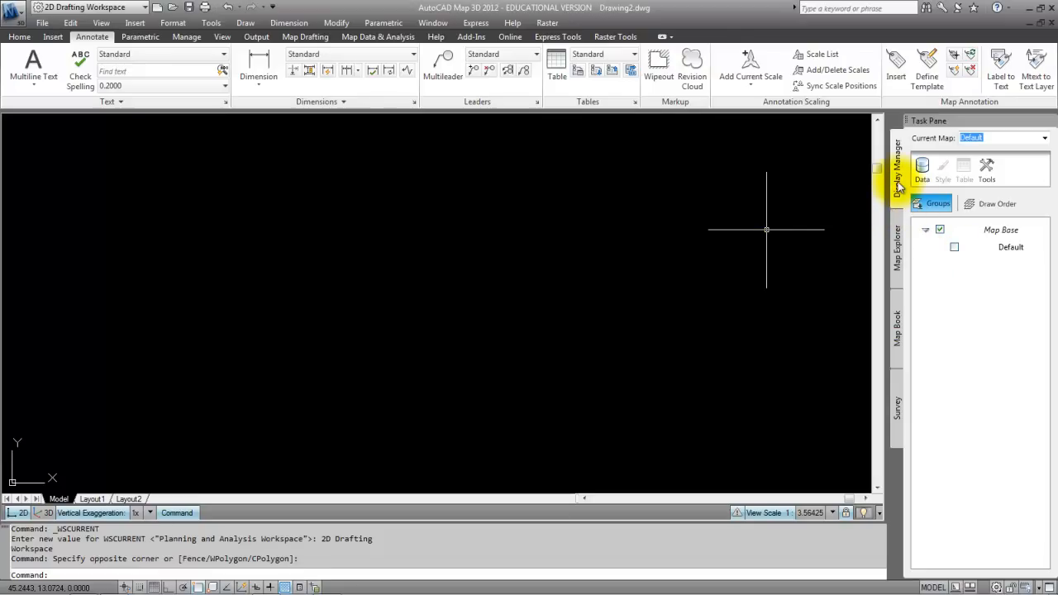
pyautogui.moveTo(896, 241)
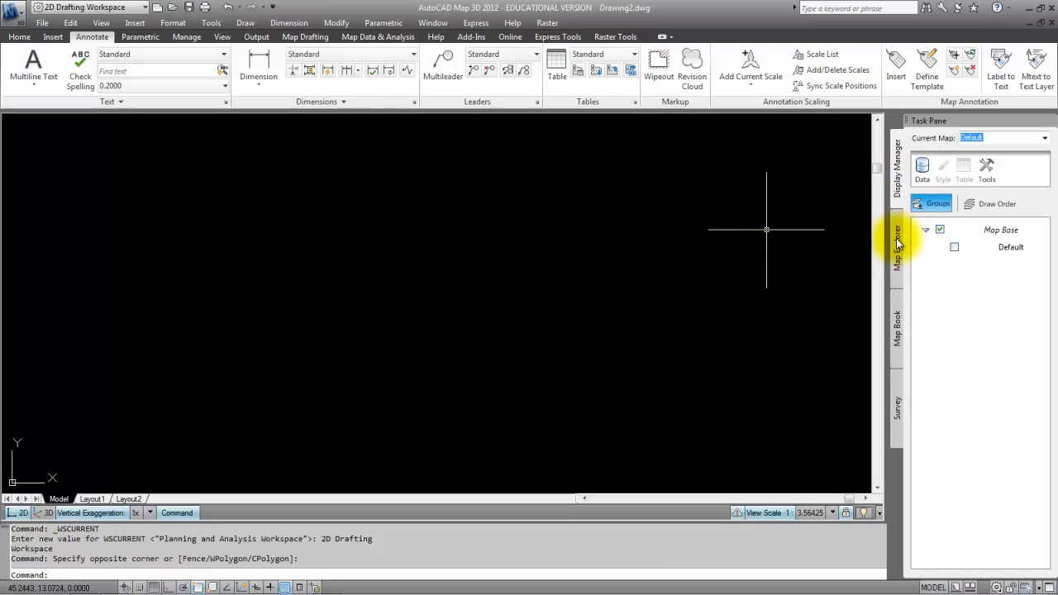
pyautogui.click(895, 322)
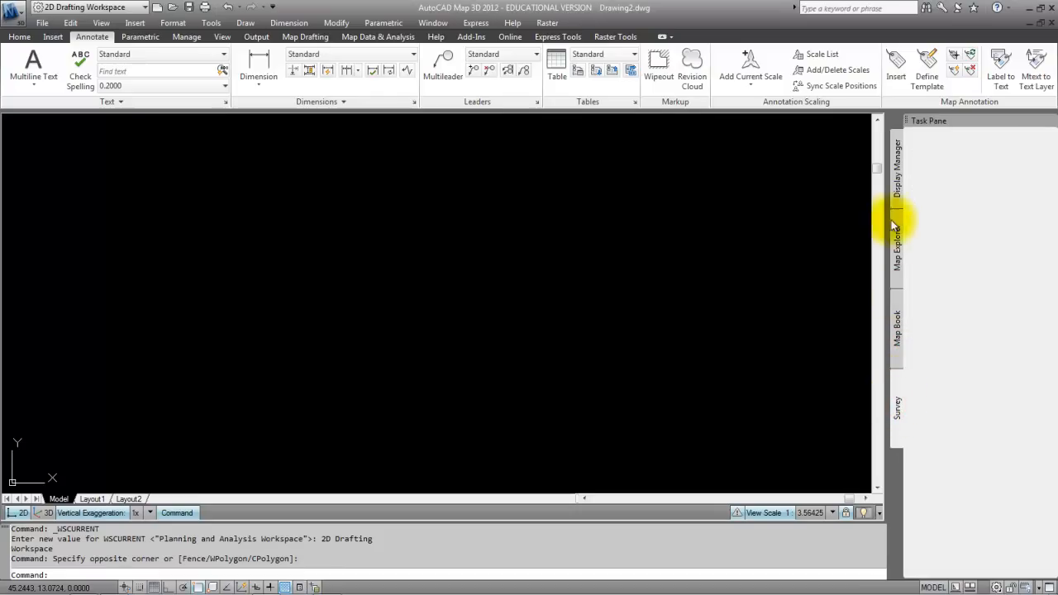
pyautogui.click(898, 174)
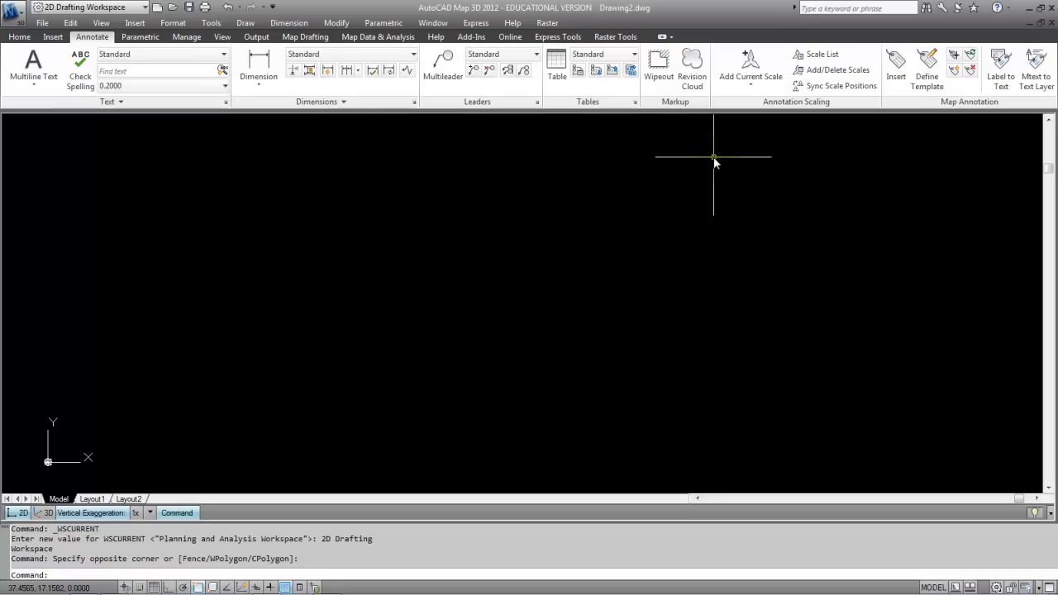
pyautogui.moveTo(725, 157)
pyautogui.write('MAPWSPACE')
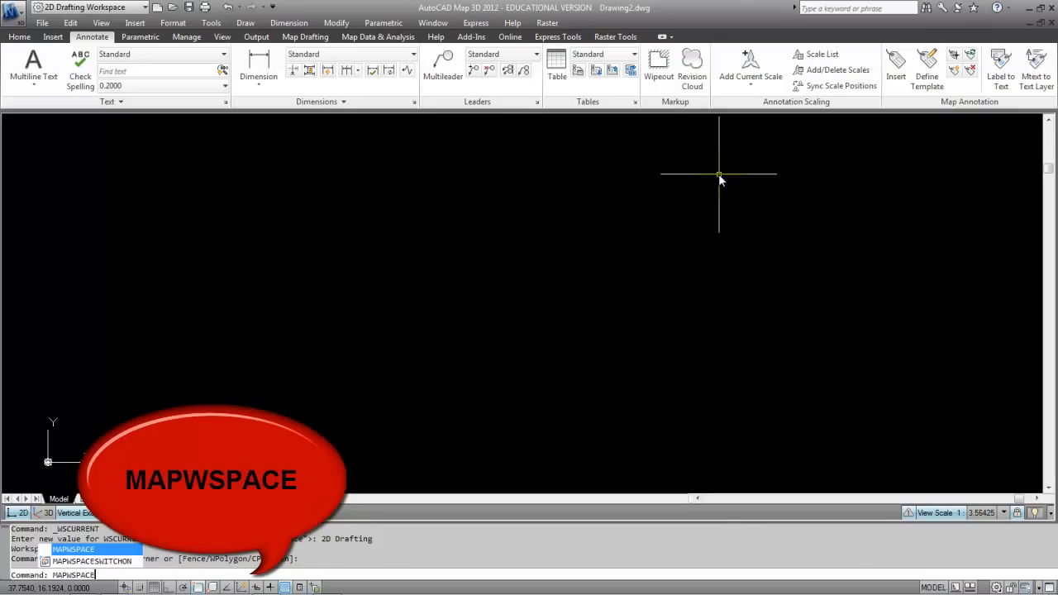
# Run MAPWSPACE to show the task pane, then close the floating pane
pyautogui.press('Return')
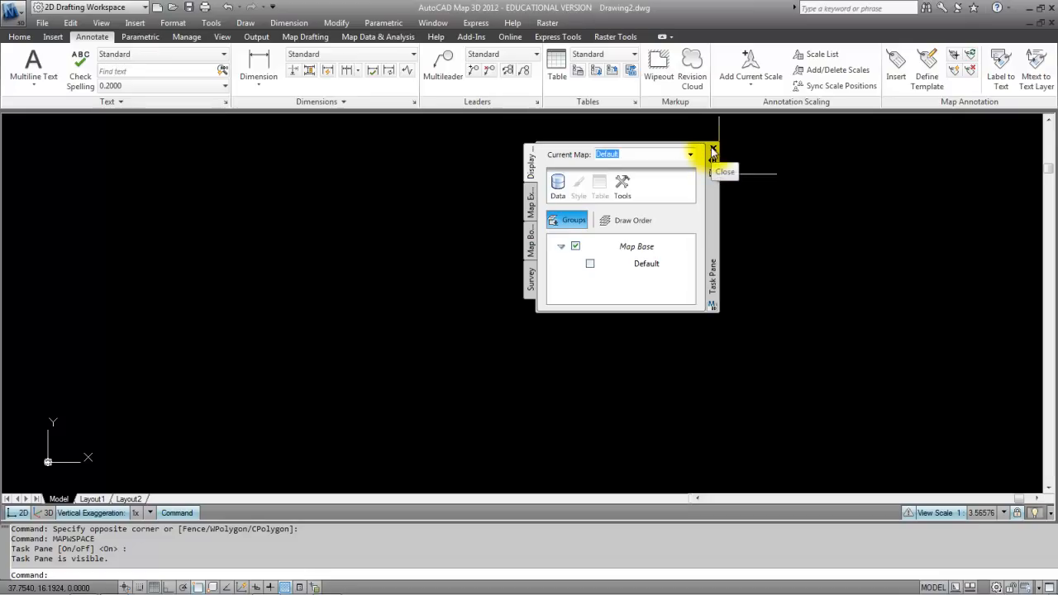
pyautogui.click(712, 151)
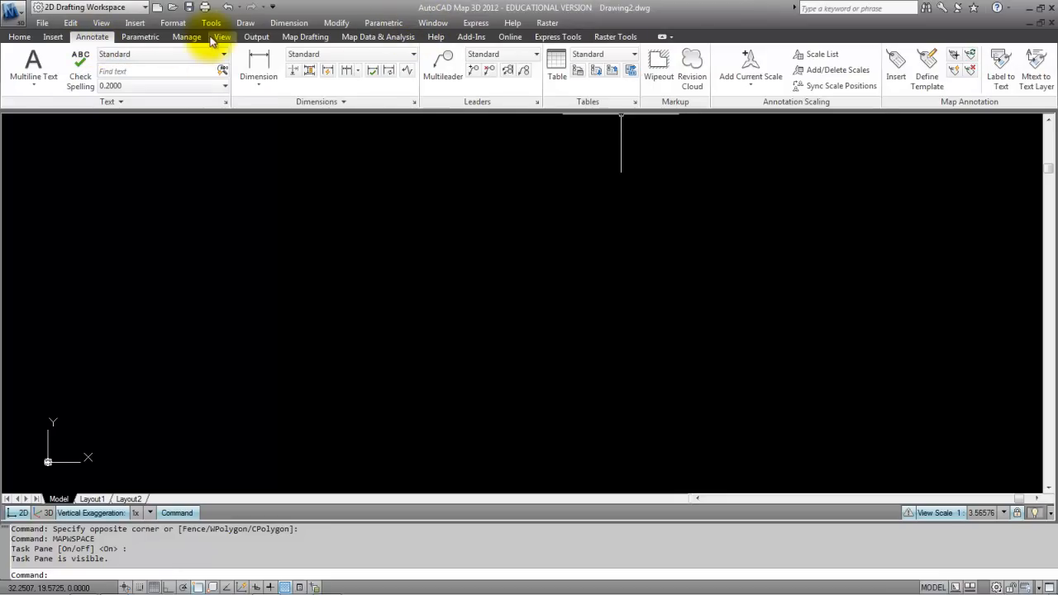
# Show the View ribbon's navigation, views, visual styles and viewport tools
pyautogui.click(222, 36)
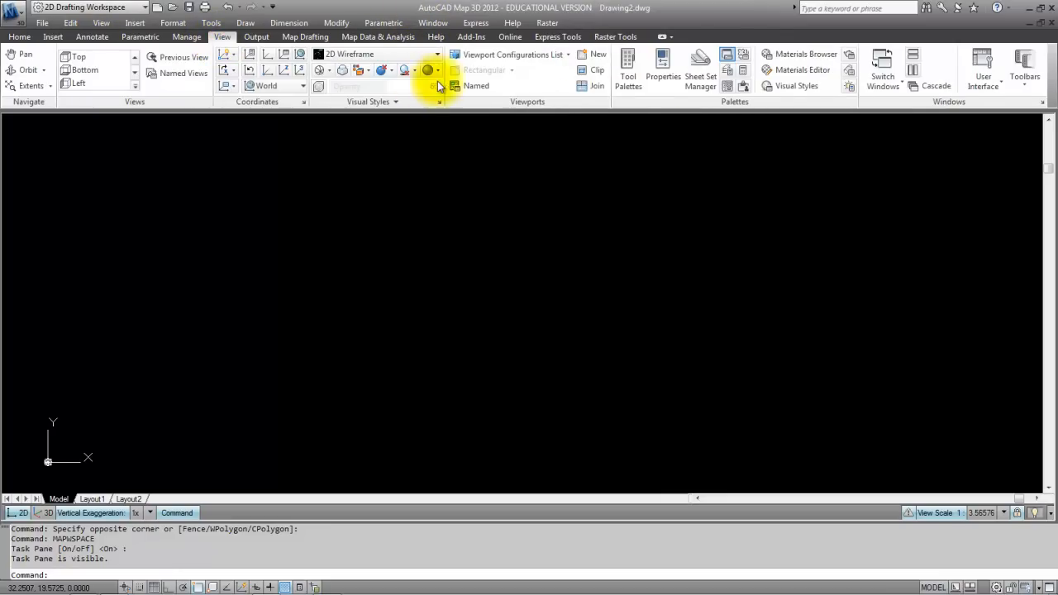
pyautogui.moveTo(671, 106)
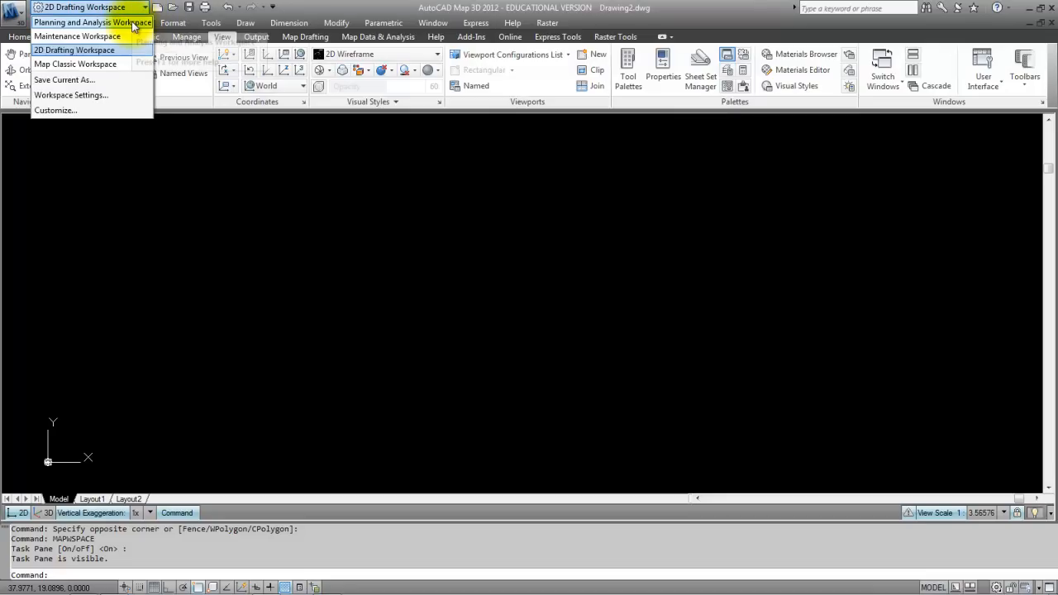
pyautogui.moveTo(92, 23)
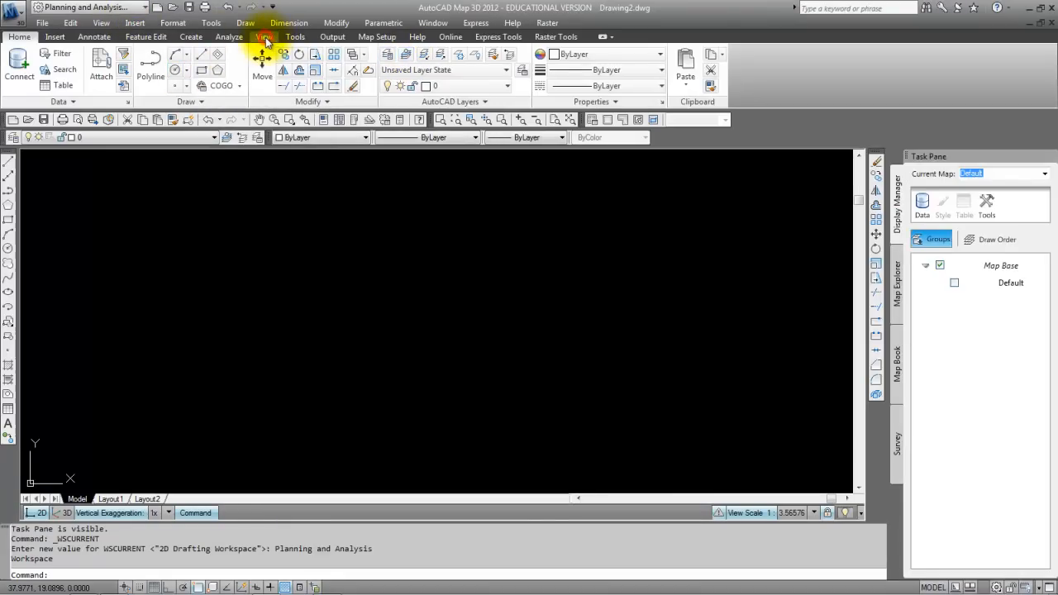
# Turn the Map Task Pane back on from View, return to Home and the application menu
pyautogui.click(264, 36)
pyautogui.write('MAPWSPACE')
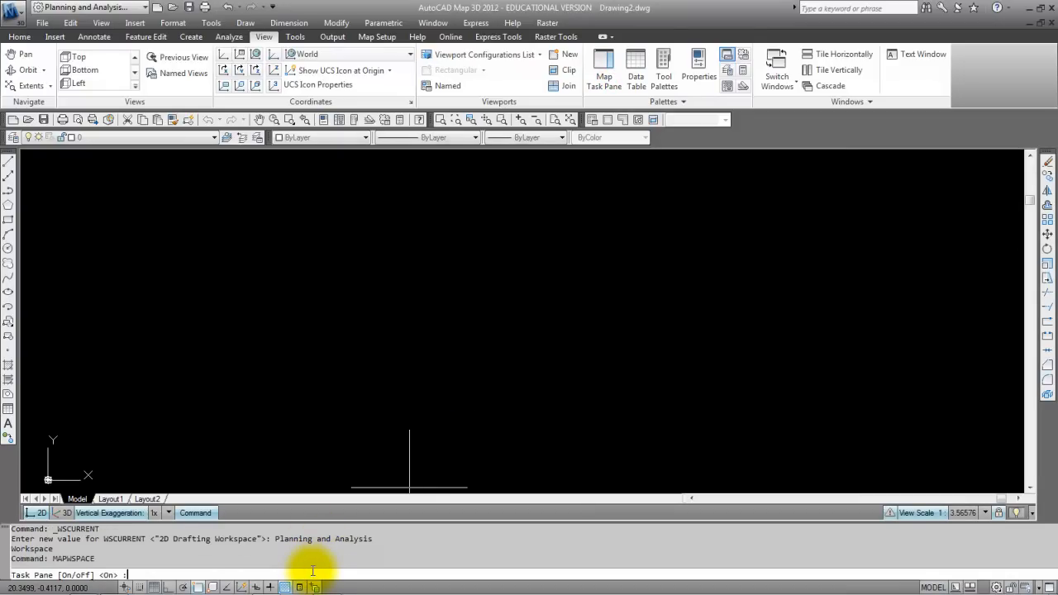
pyautogui.click(603, 70)
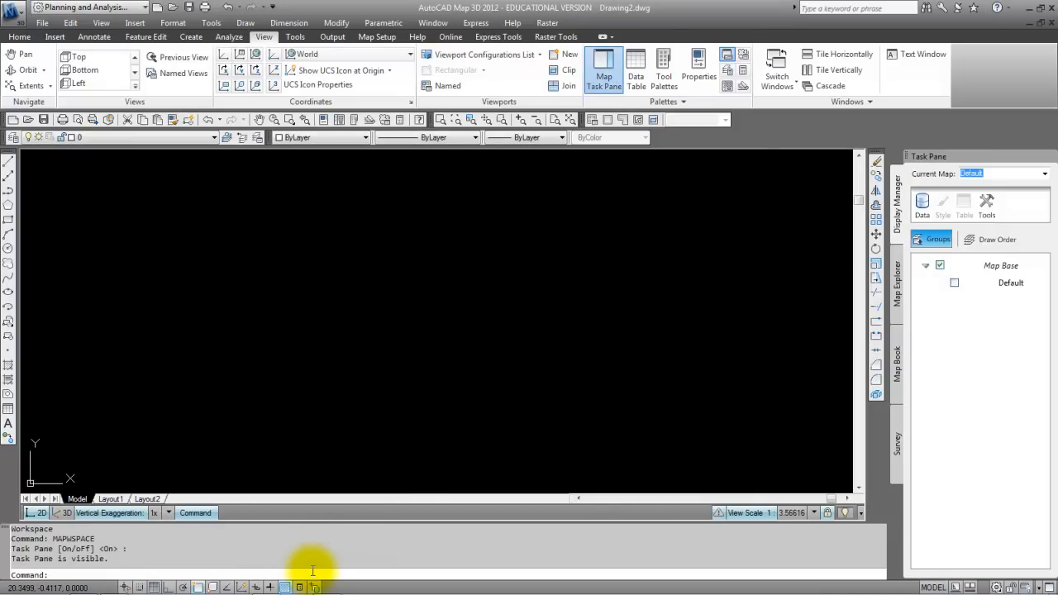
pyautogui.click(20, 37)
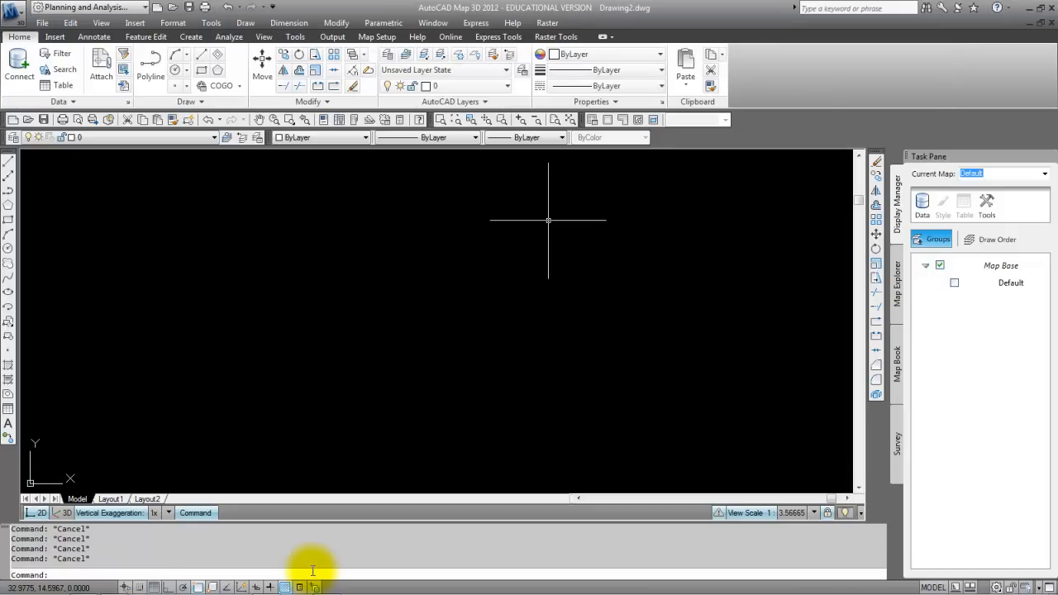
pyautogui.moveTo(188, 314)
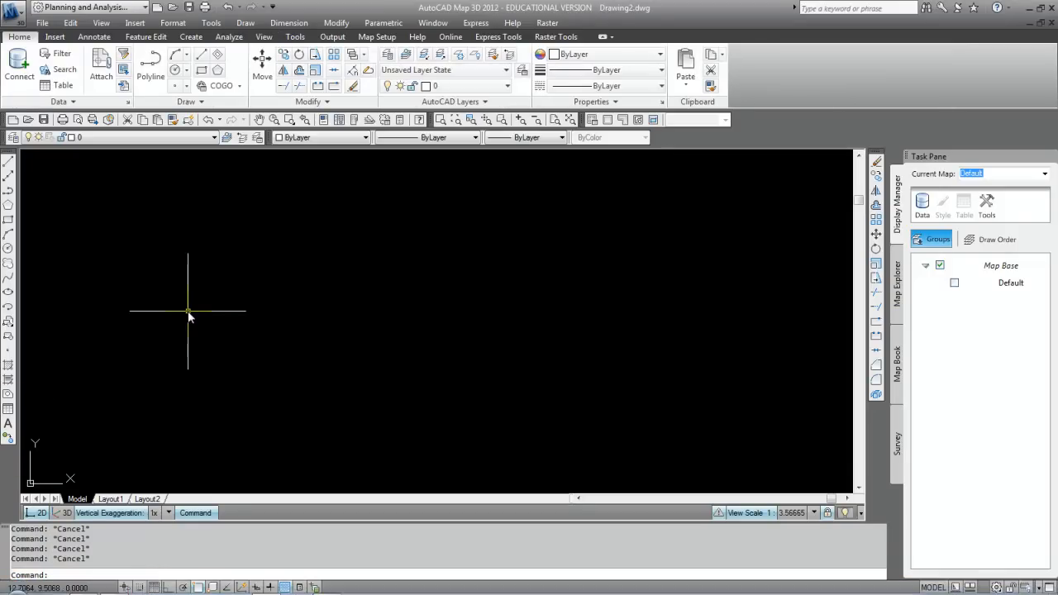
pyautogui.moveTo(142, 218)
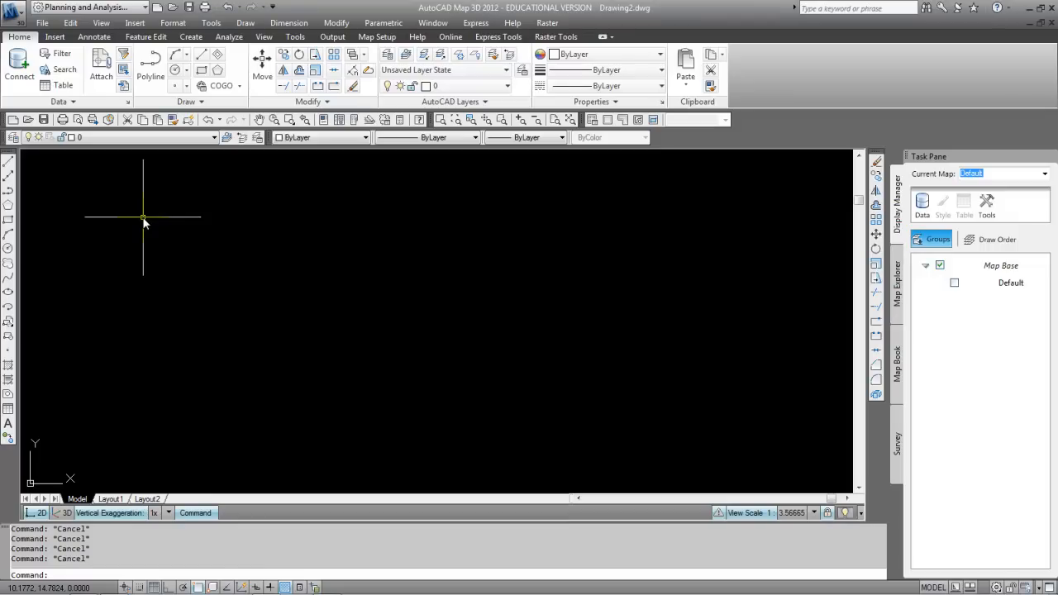
pyautogui.click(15, 6)
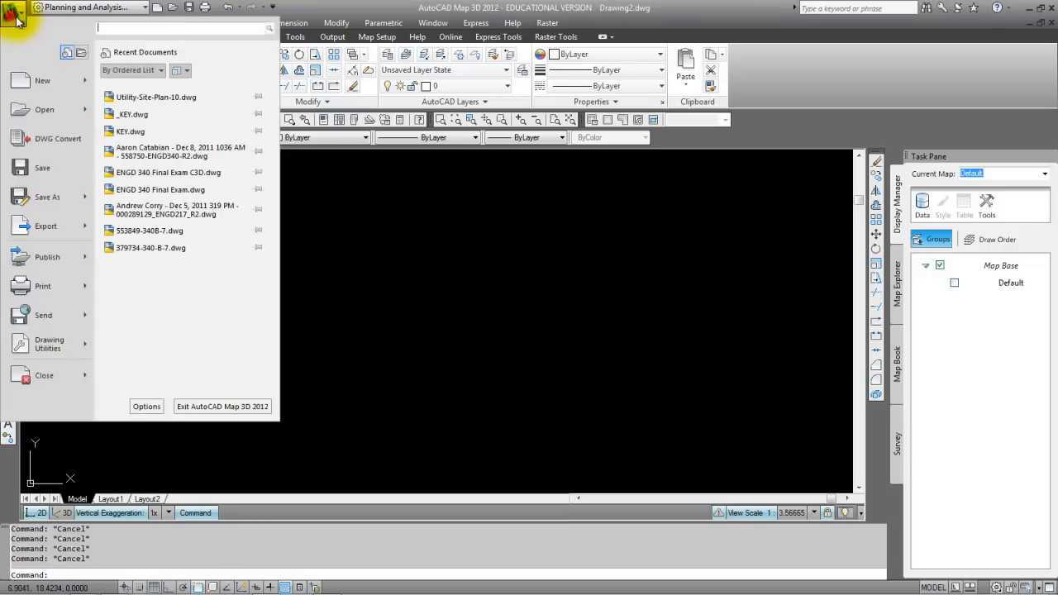
pyautogui.moveTo(136, 371)
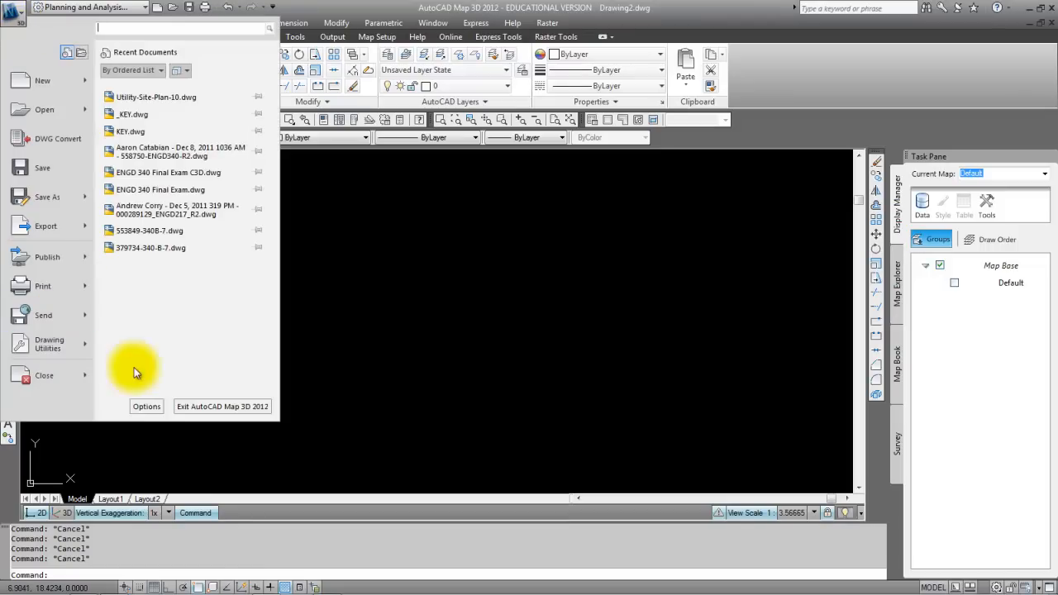
pyautogui.moveTo(322, 384)
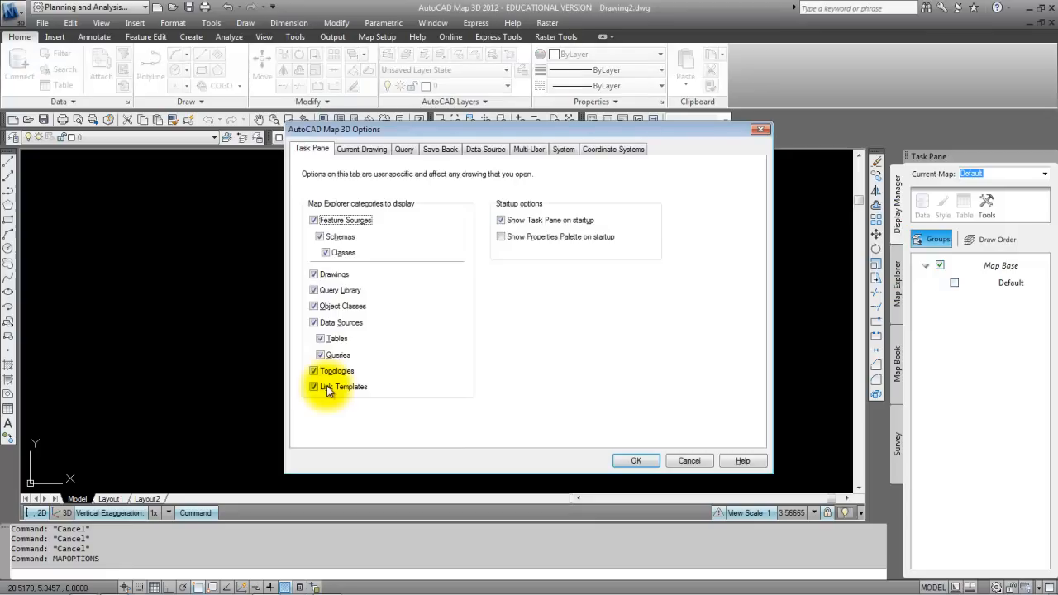
pyautogui.moveTo(827, 122)
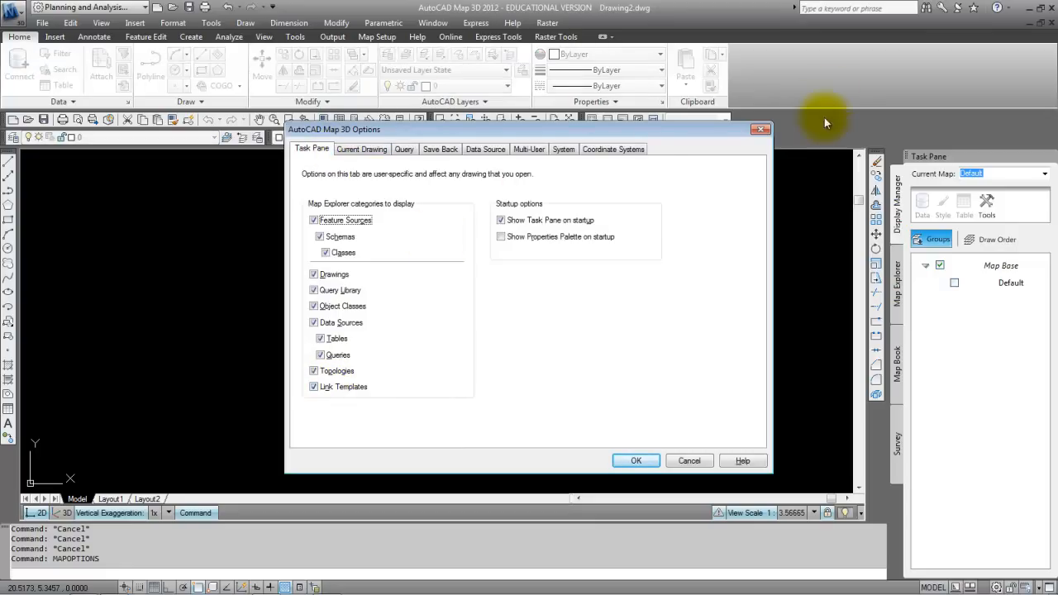
pyautogui.click(634, 460)
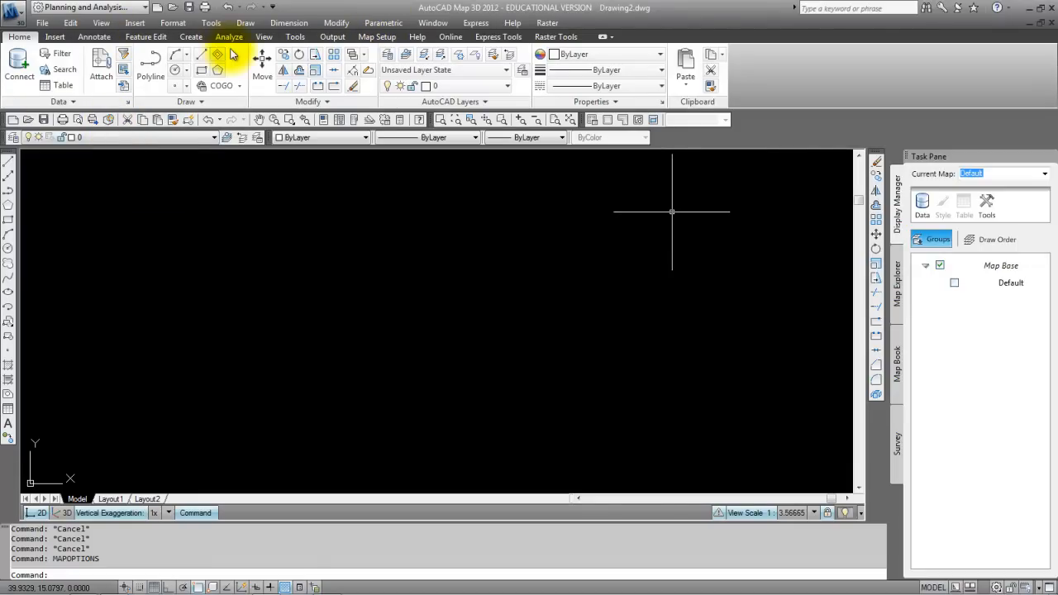
# Launch MAPOPTIONS from the Map Setup ribbon's Map panel
pyautogui.click(377, 36)
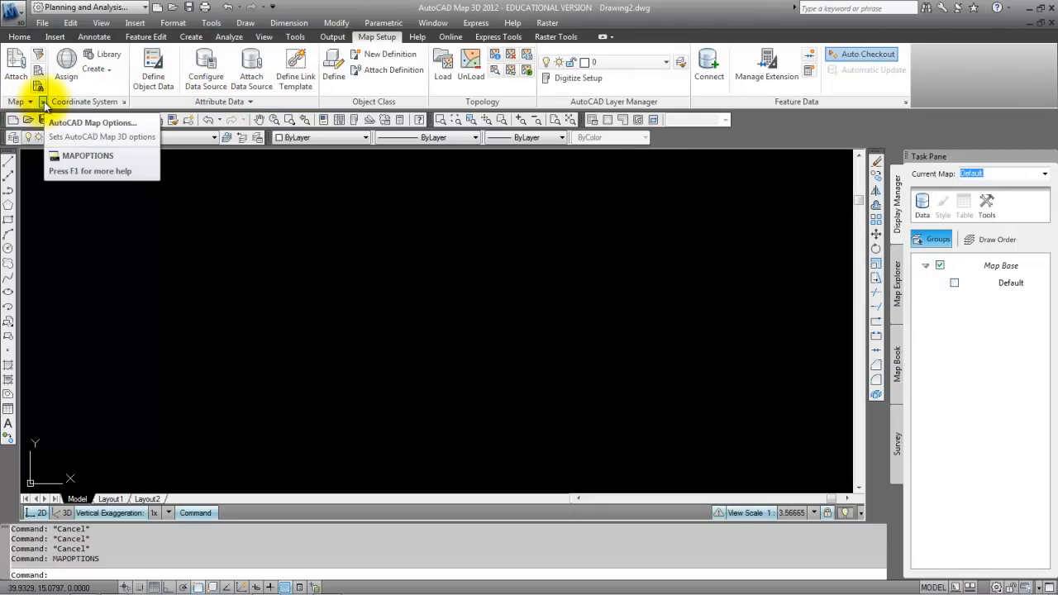
pyautogui.moveTo(93, 122)
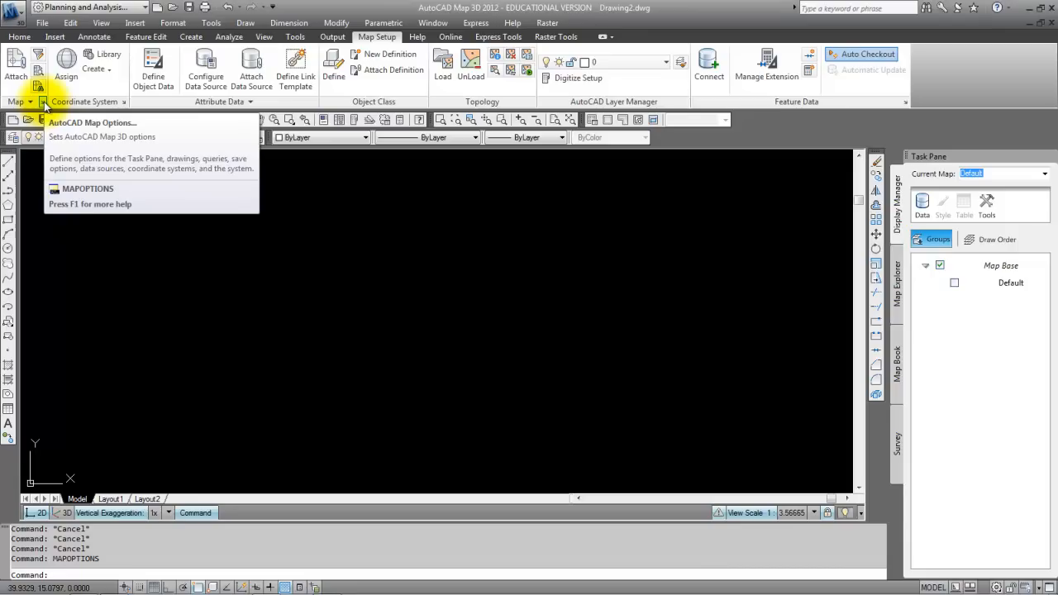
pyautogui.click(92, 122)
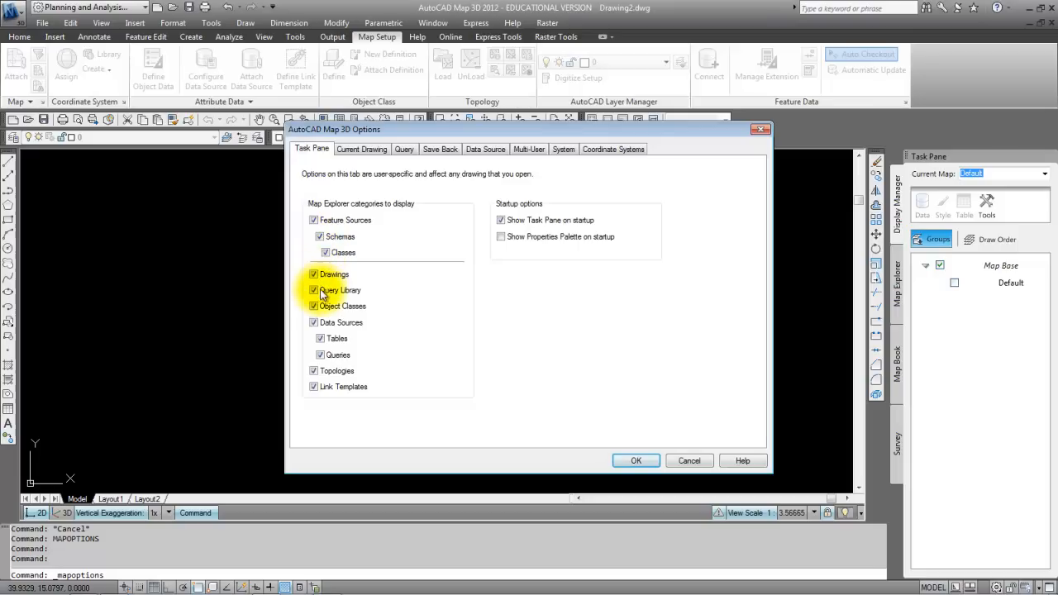
pyautogui.moveTo(545, 228)
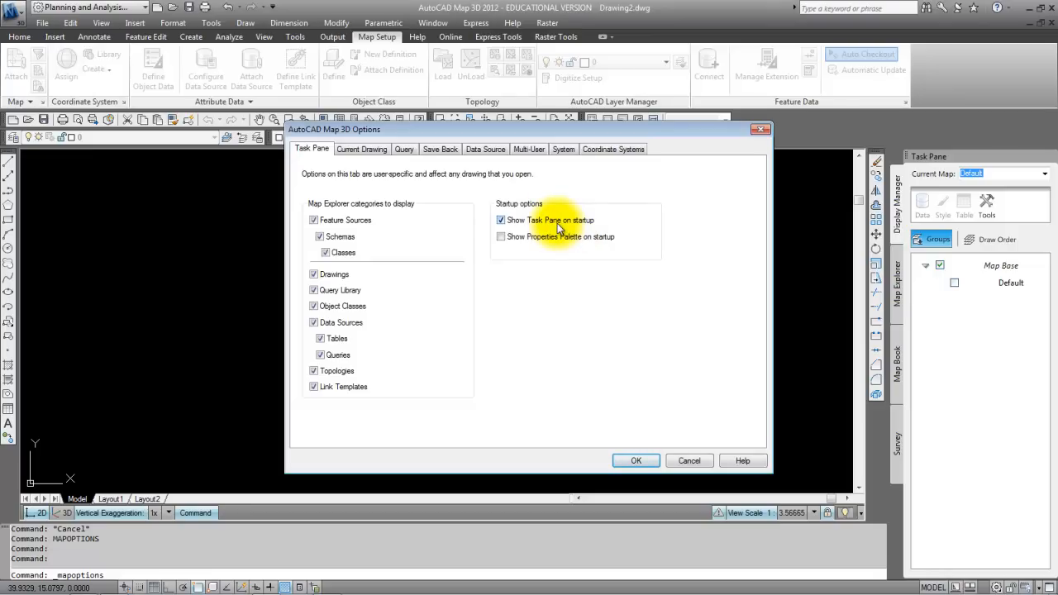
pyautogui.moveTo(643, 449)
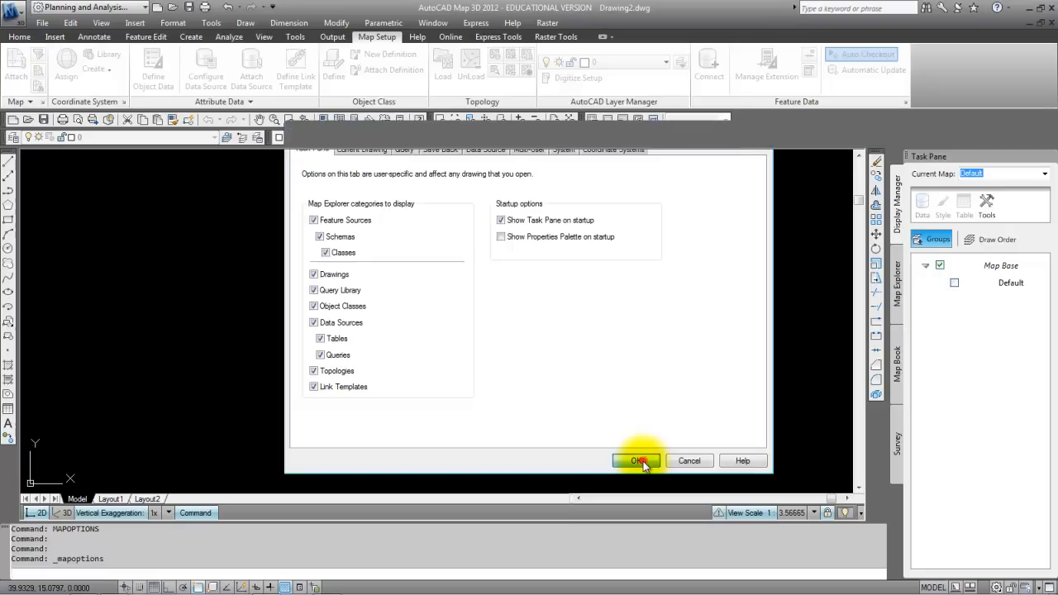
# Accept the Map 3D options with Show Task Pane on startup checked
pyautogui.click(638, 459)
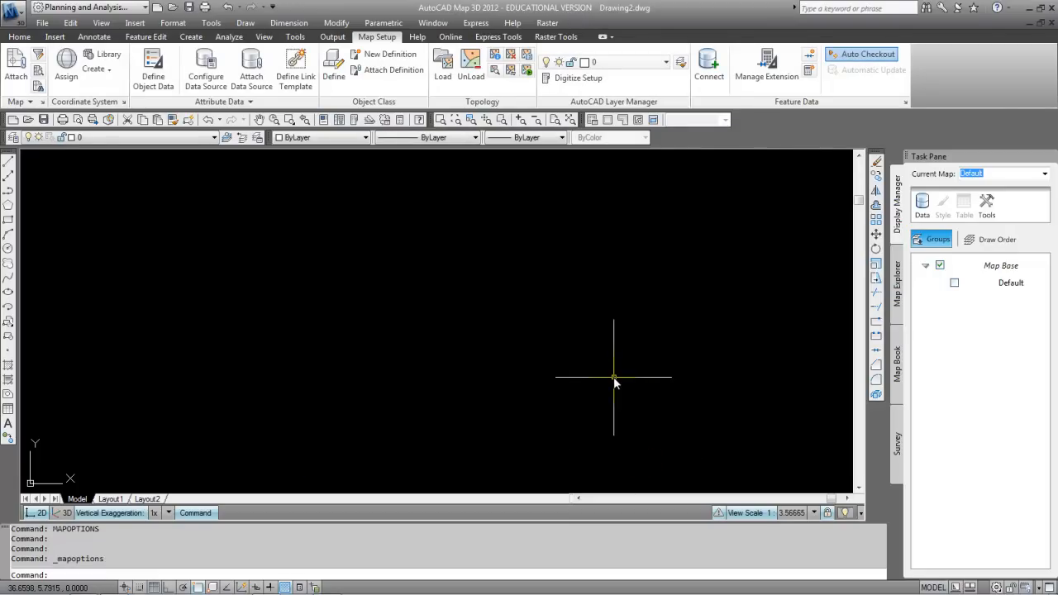